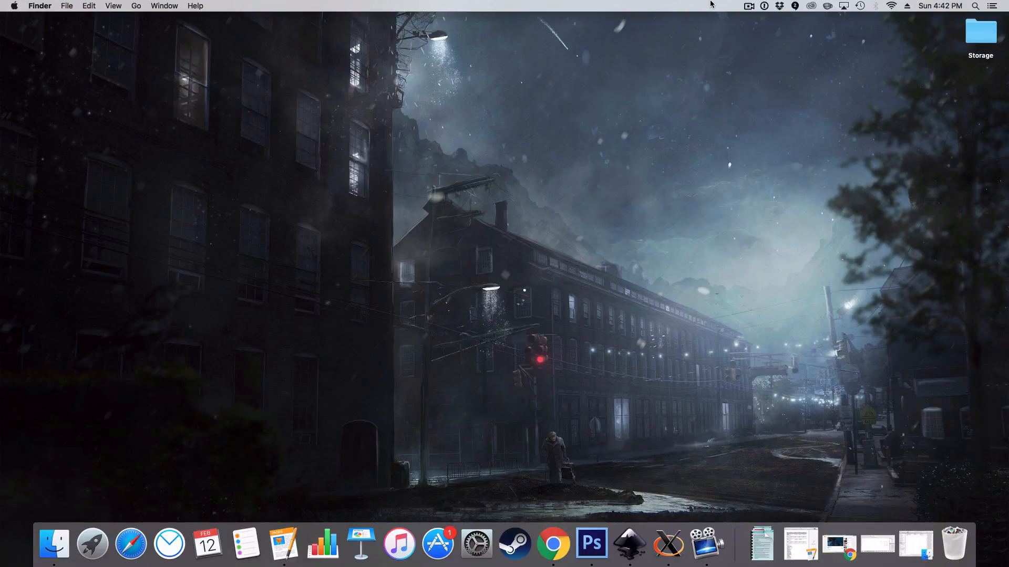
mouse_move(925, 528)
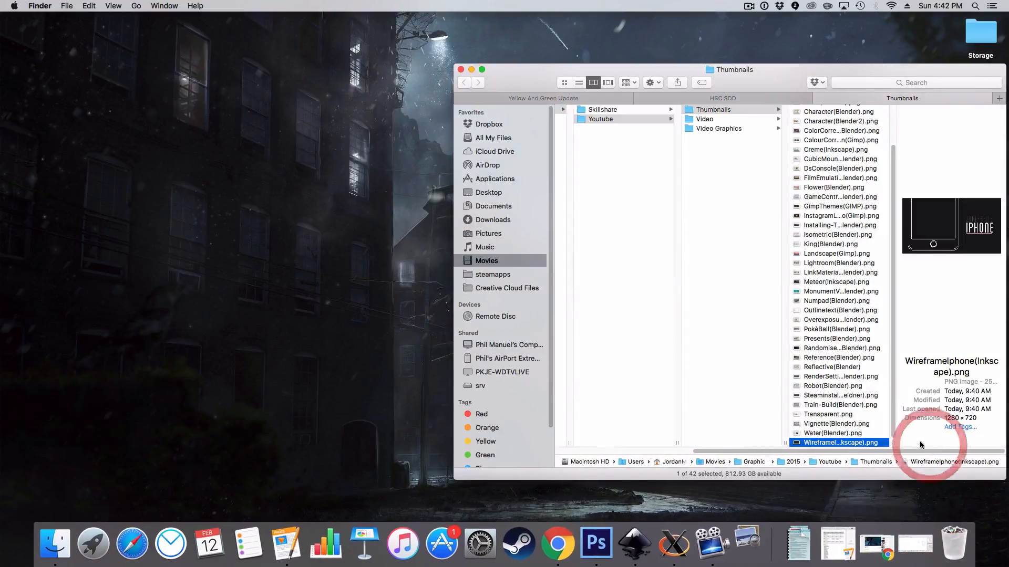
Open the WireframeIphone(Inkscape).png reference thumbnail from the Thumbnails folder.
double_click(840, 442)
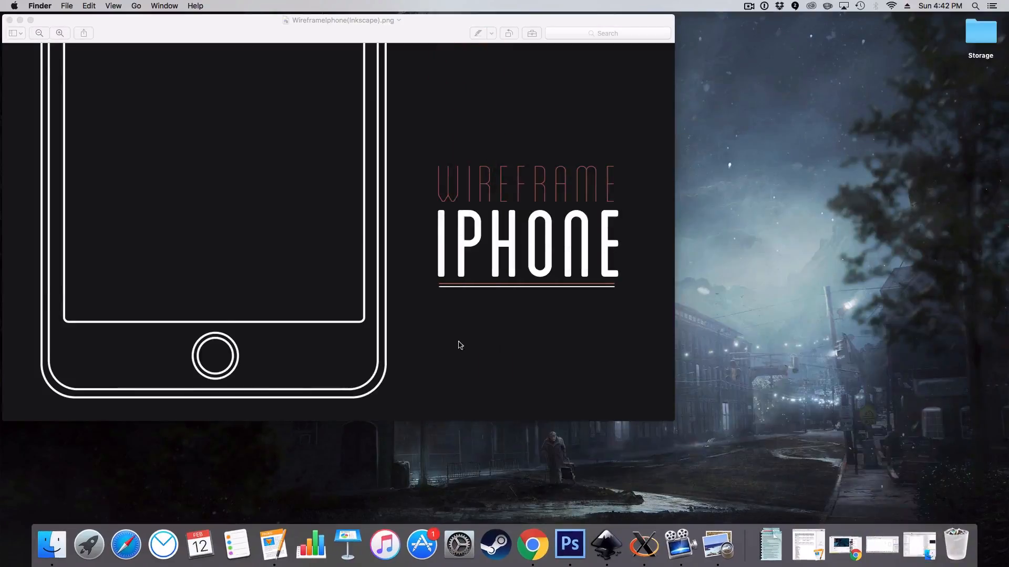
mouse_move(106, 407)
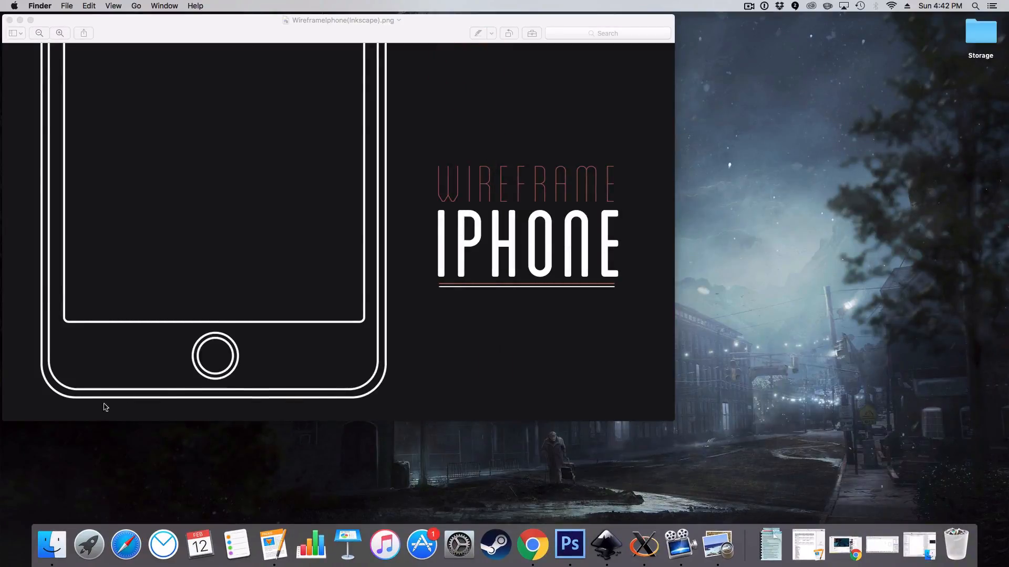
mouse_move(34, 88)
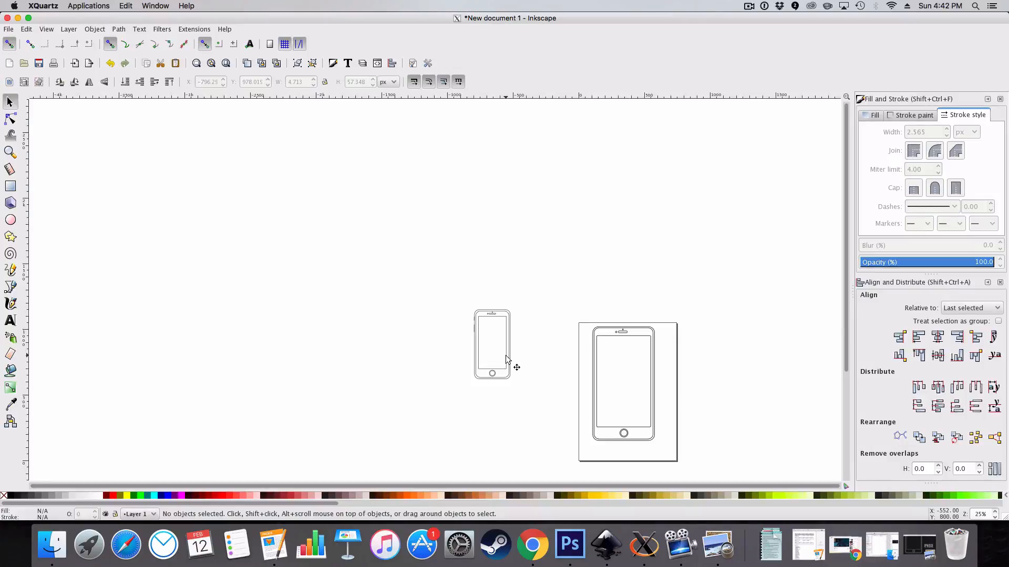
mouse_move(639, 475)
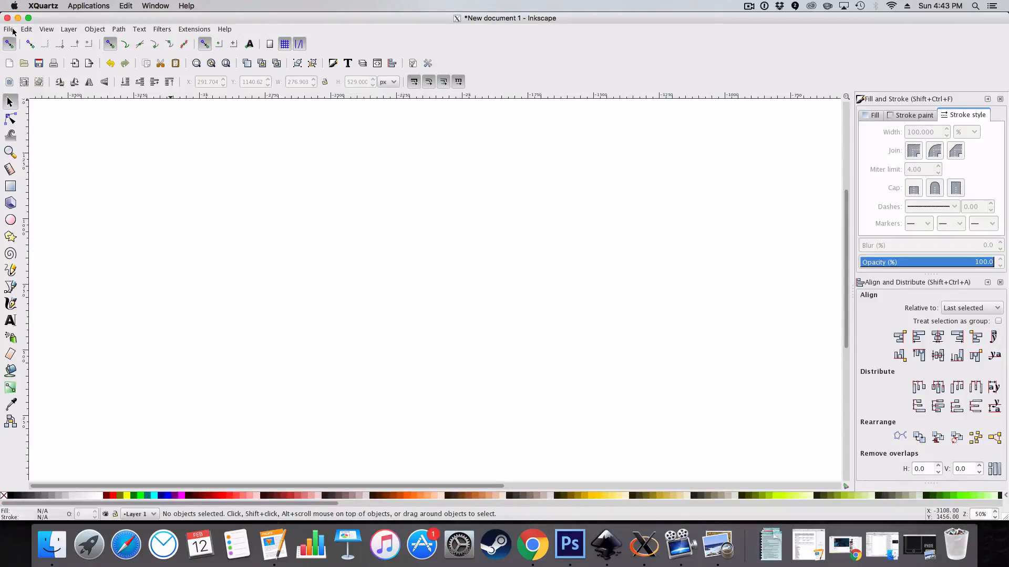
click(9, 29)
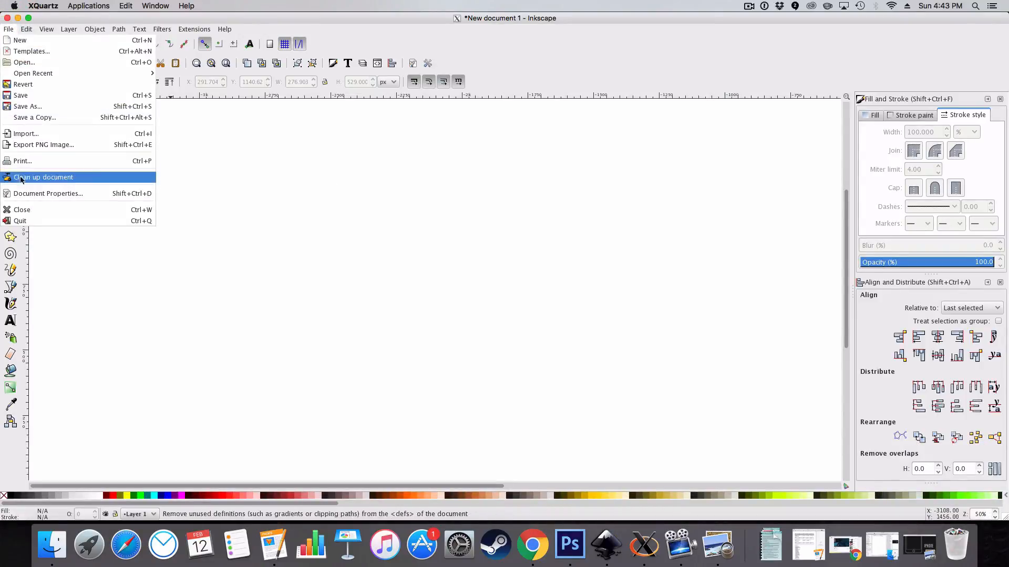
click(47, 193)
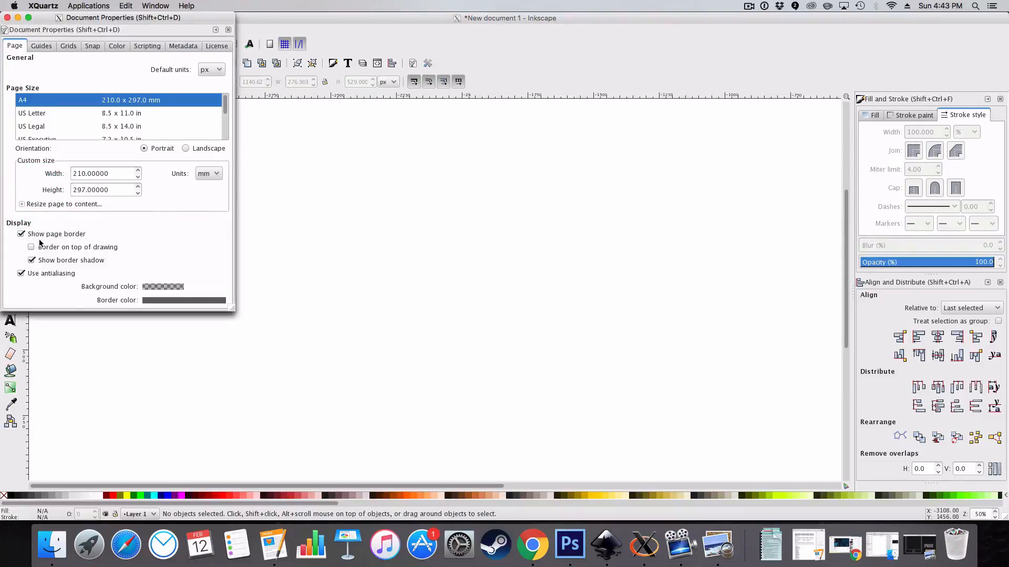
click(21, 235)
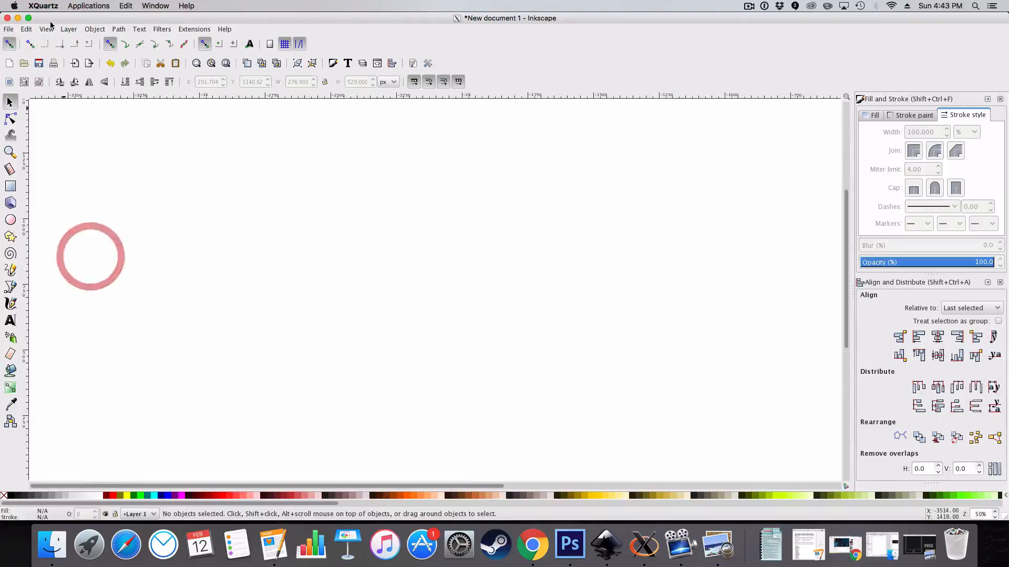
click(46, 29)
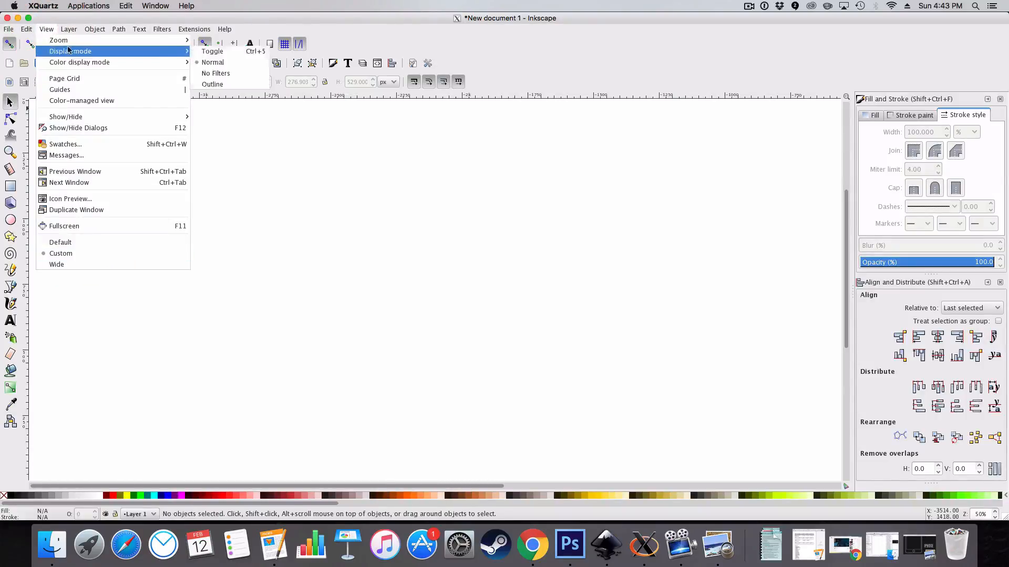
mouse_move(58, 40)
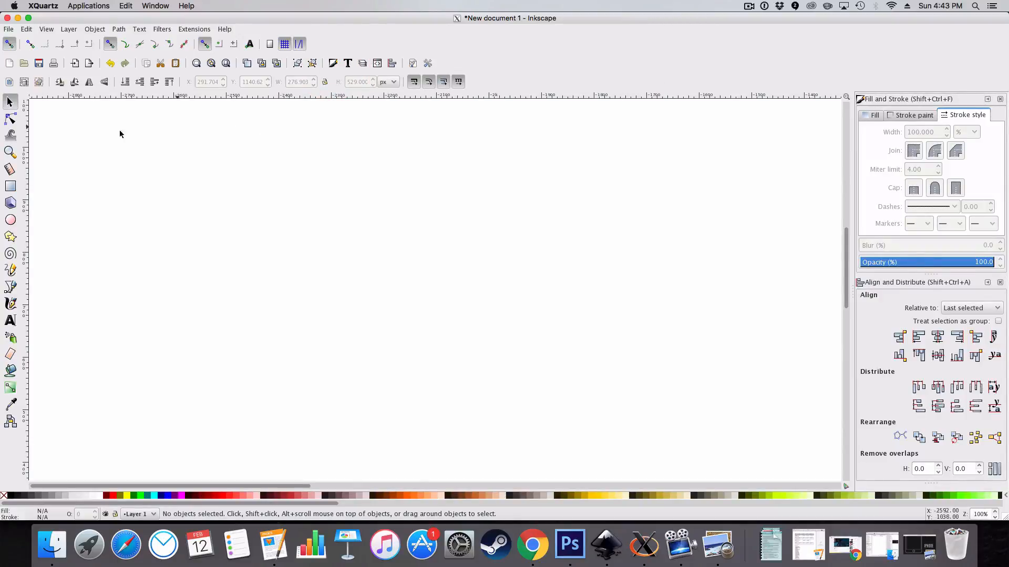
mouse_move(11, 186)
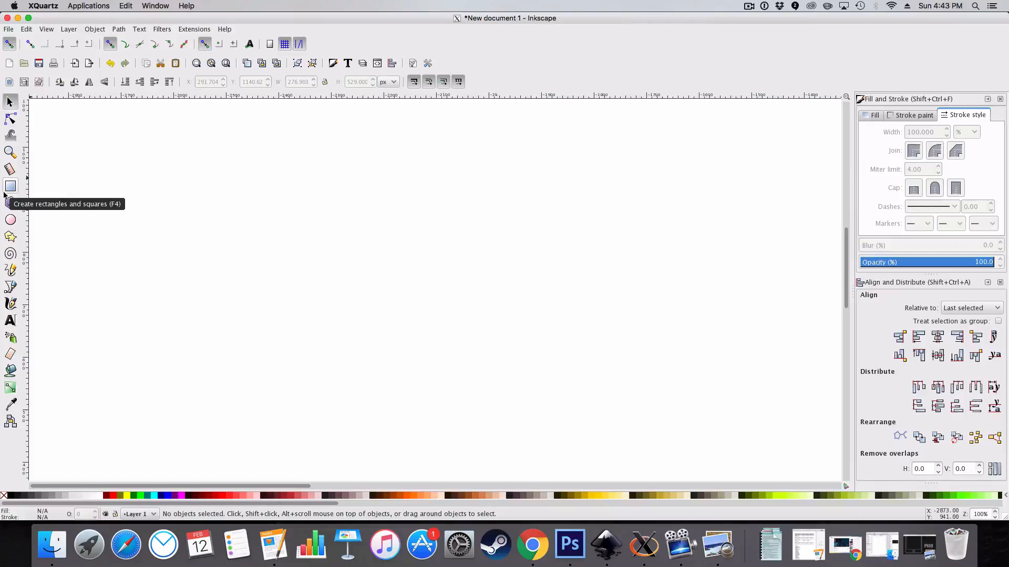
Draw a tall black-outlined rectangle on the blank canvas for the phone body.
click(11, 186)
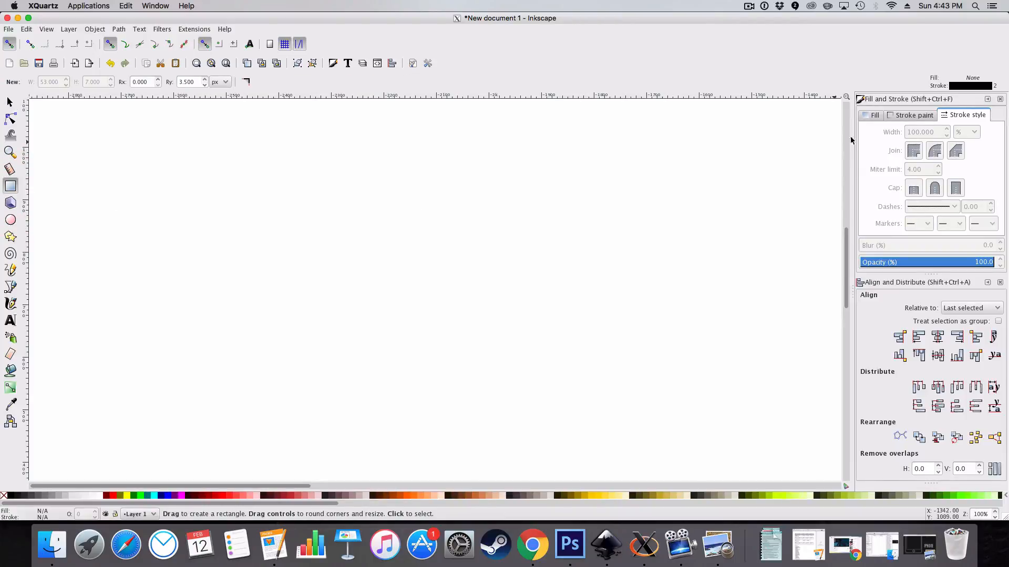
click(913, 115)
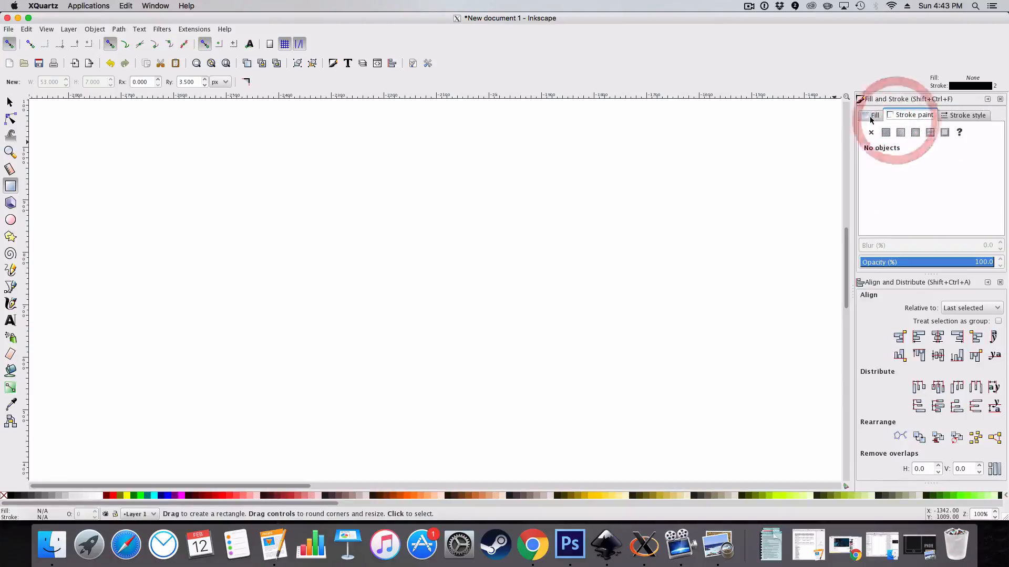
drag(315, 133, 430, 415)
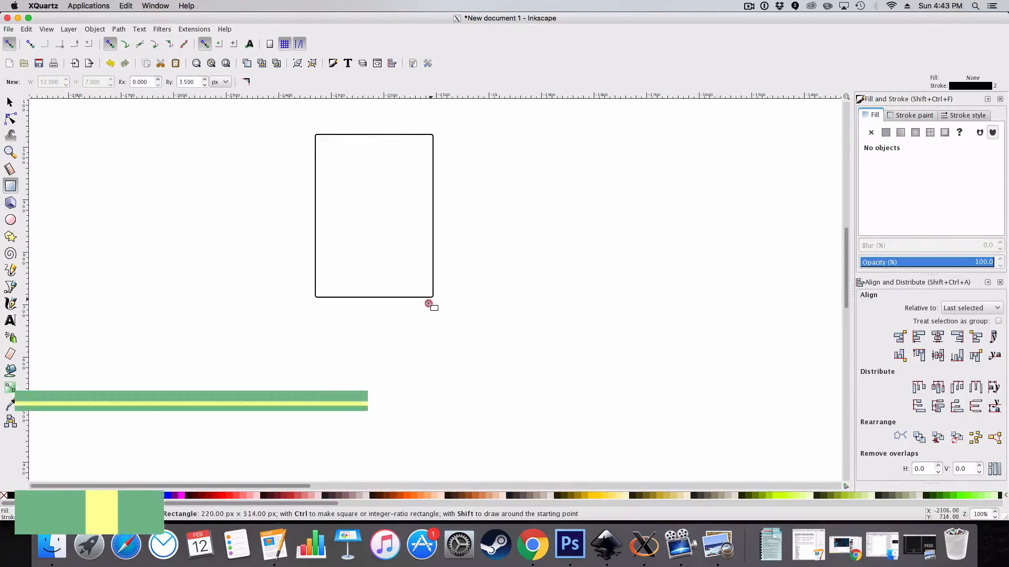
drag(427, 304, 415, 333)
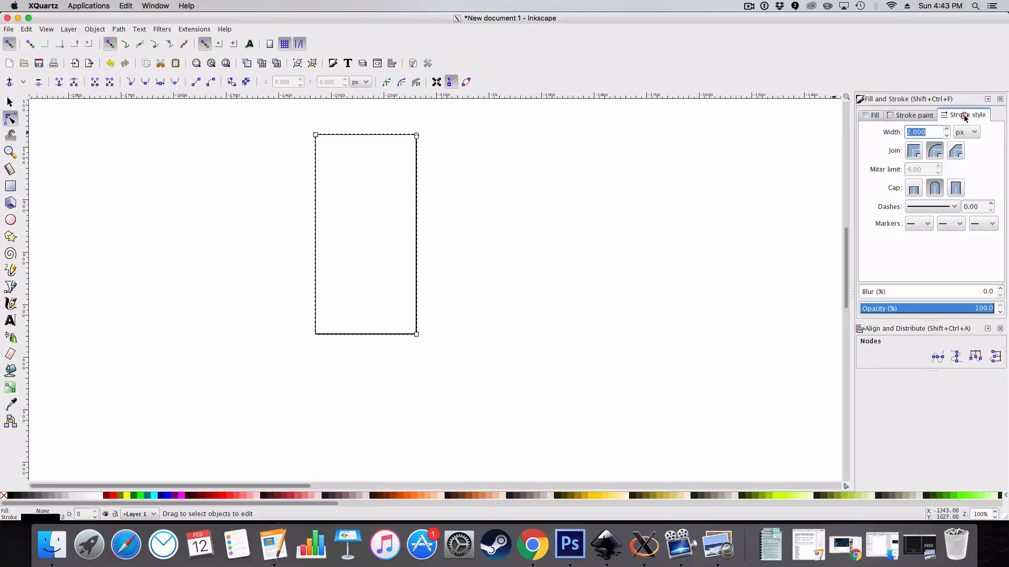
click(874, 115)
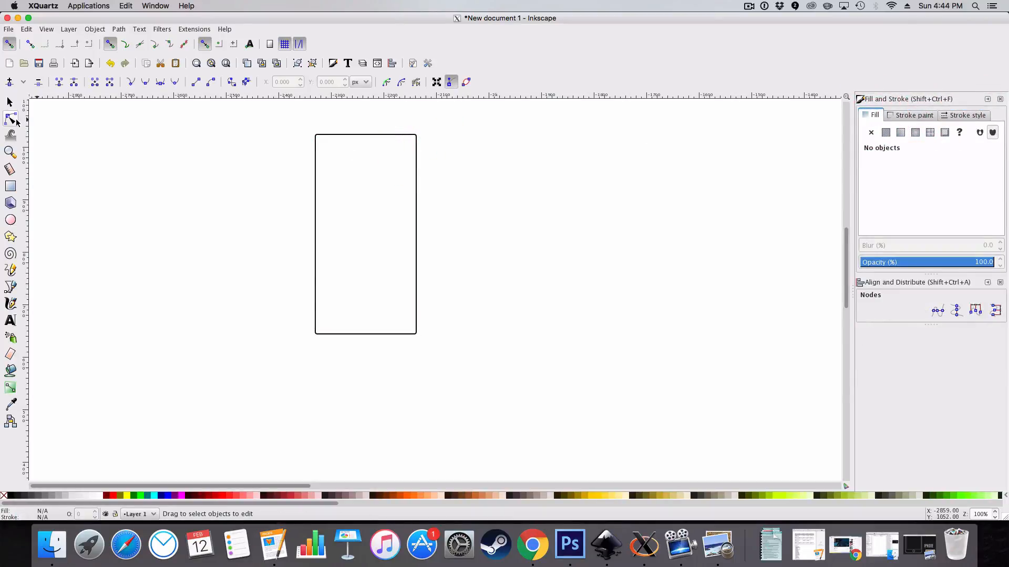
mouse_move(370, 200)
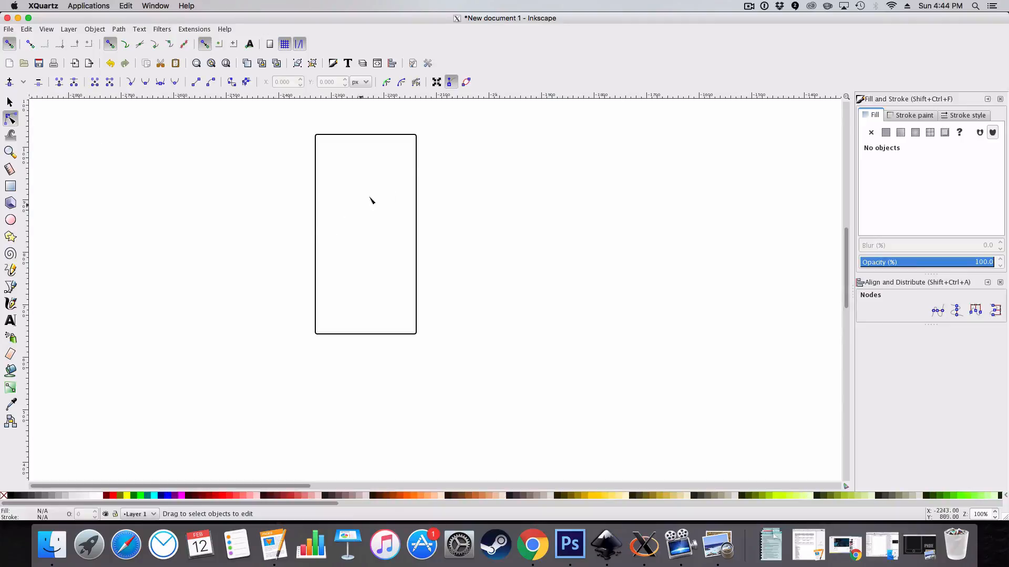
Round the corners of the phone body rectangle with the Node tool handle.
click(366, 233)
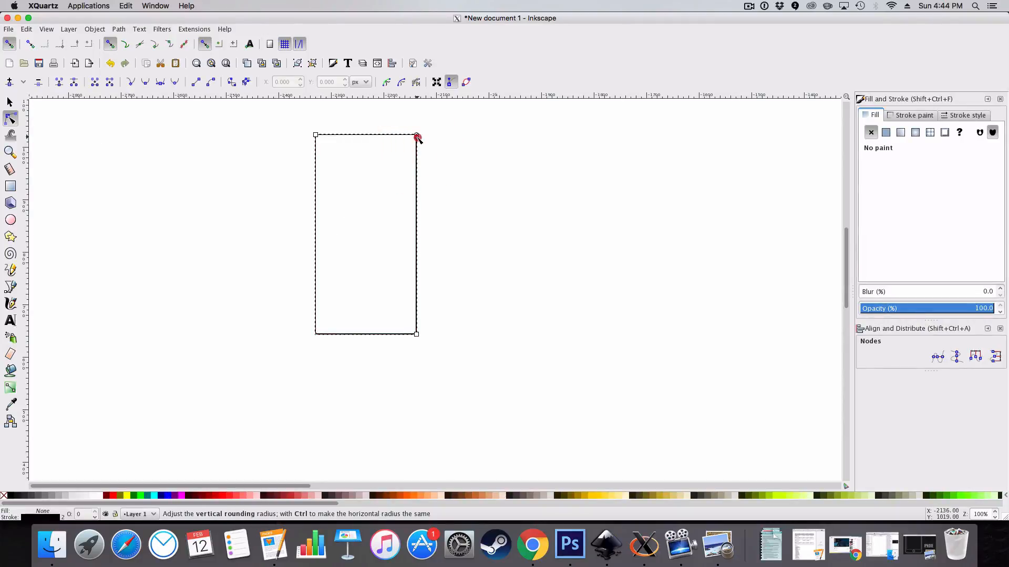
drag(417, 137, 420, 154)
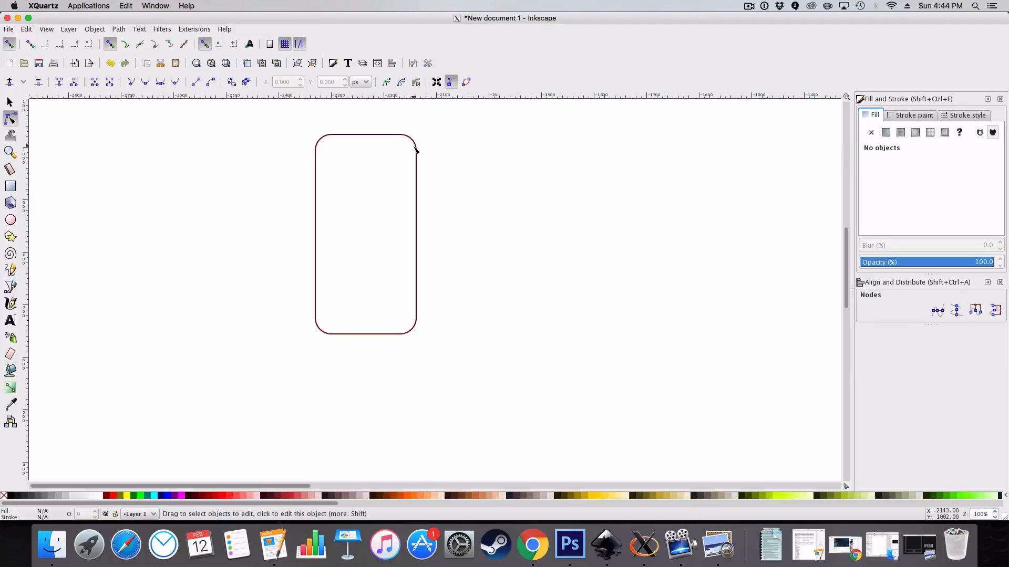
click(416, 135)
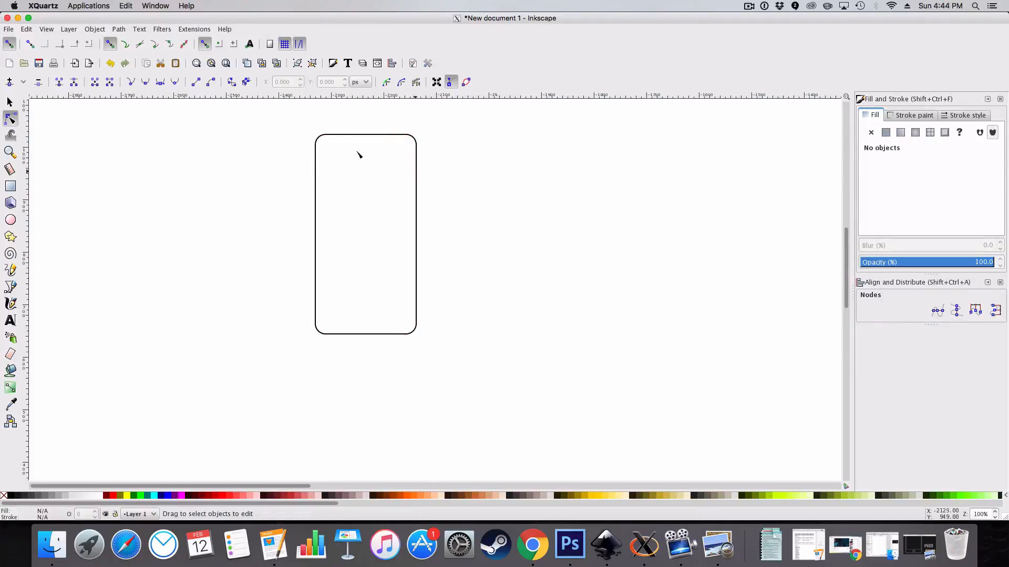
mouse_move(344, 126)
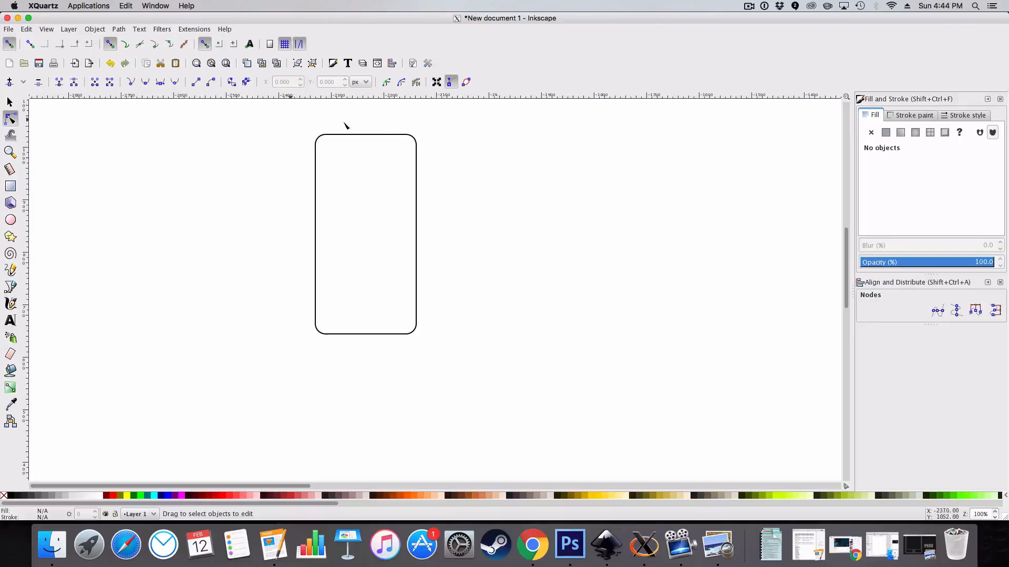
click(10, 186)
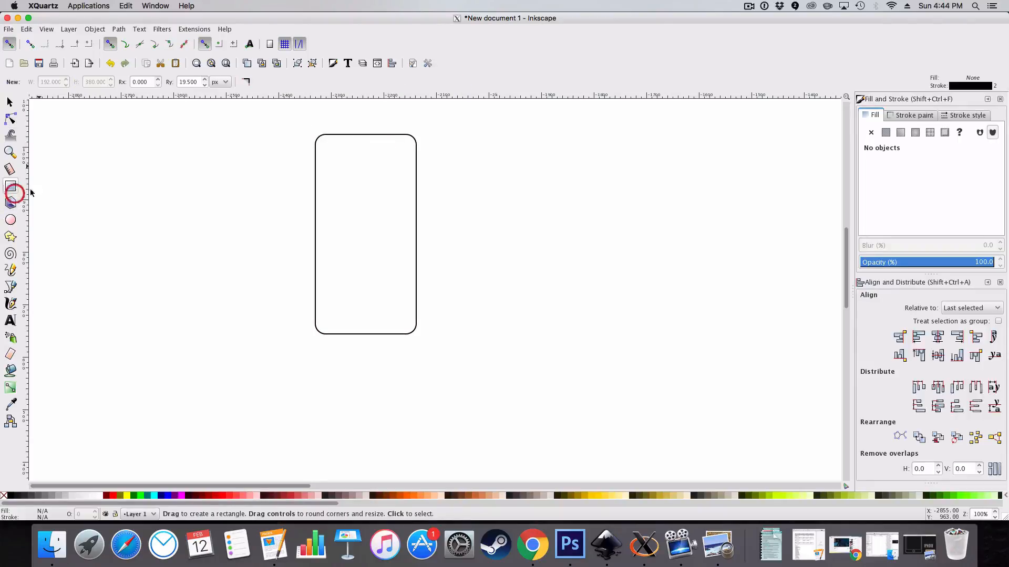
drag(326, 137, 327, 185)
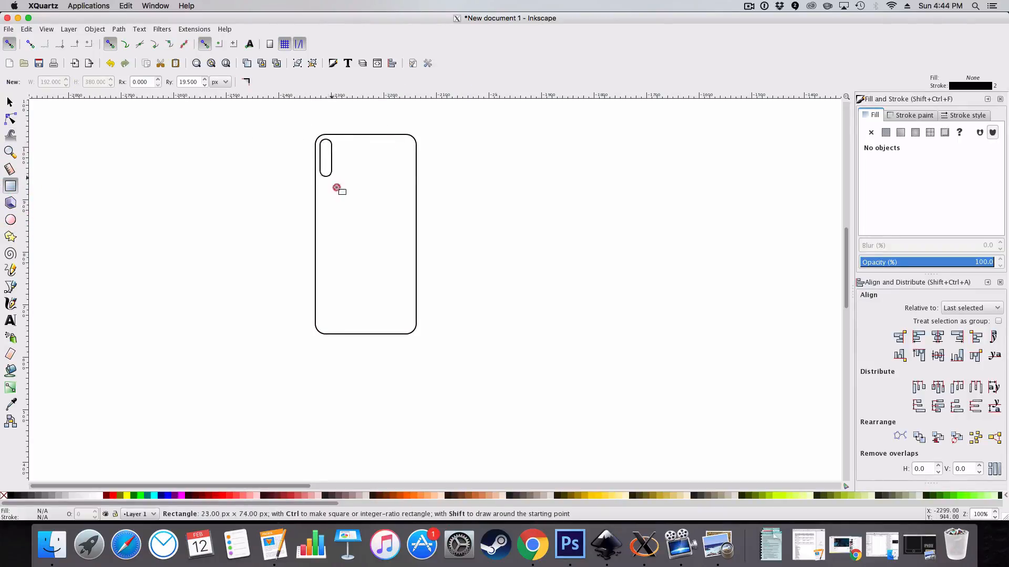
drag(336, 187, 413, 333)
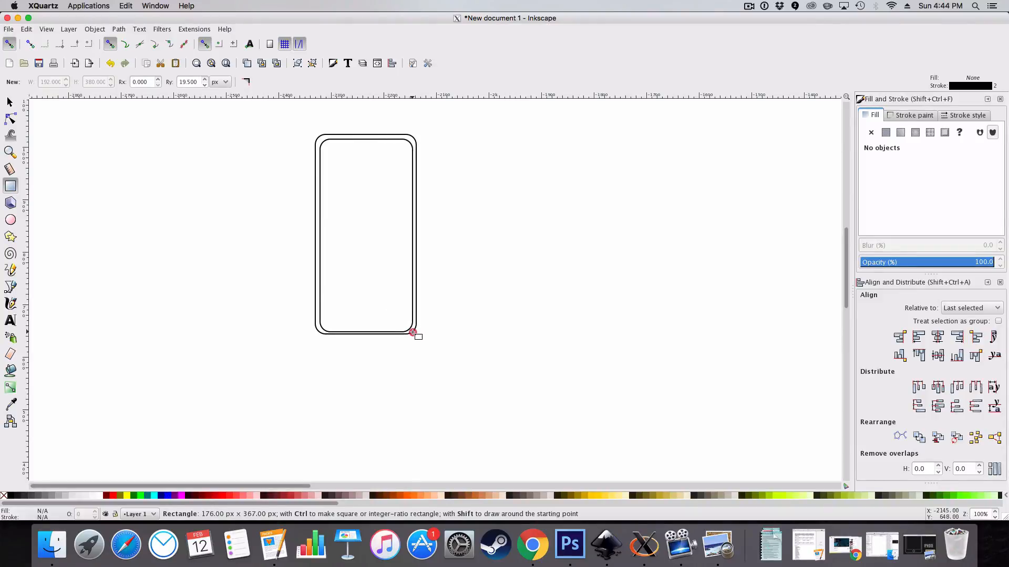
drag(413, 333, 411, 334)
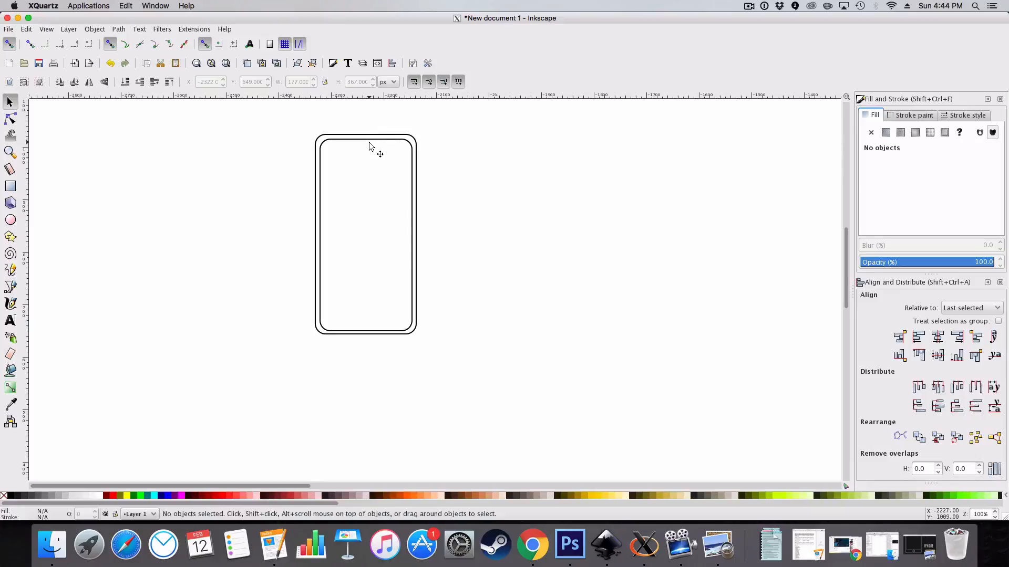
mouse_move(358, 151)
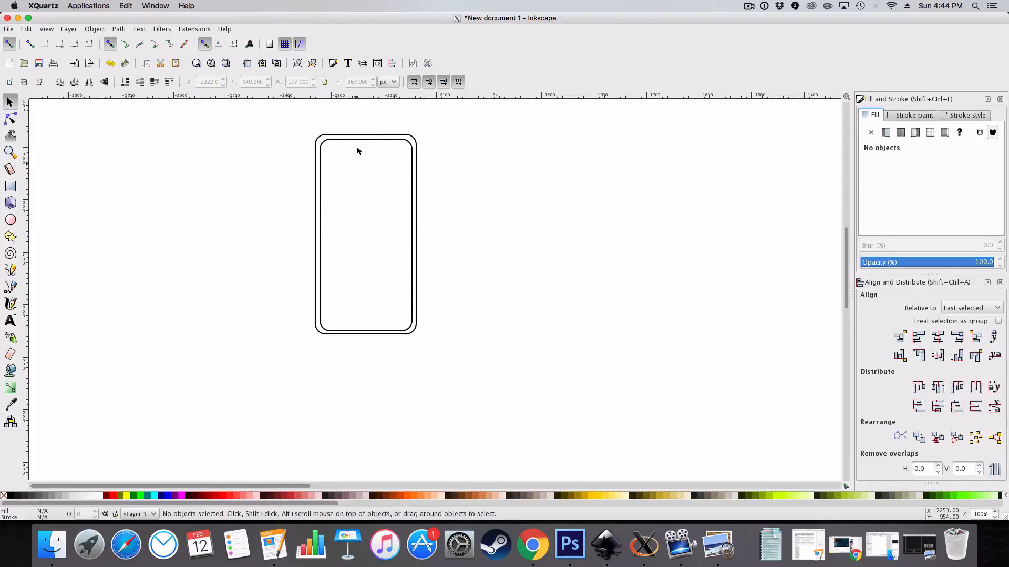
mouse_move(367, 137)
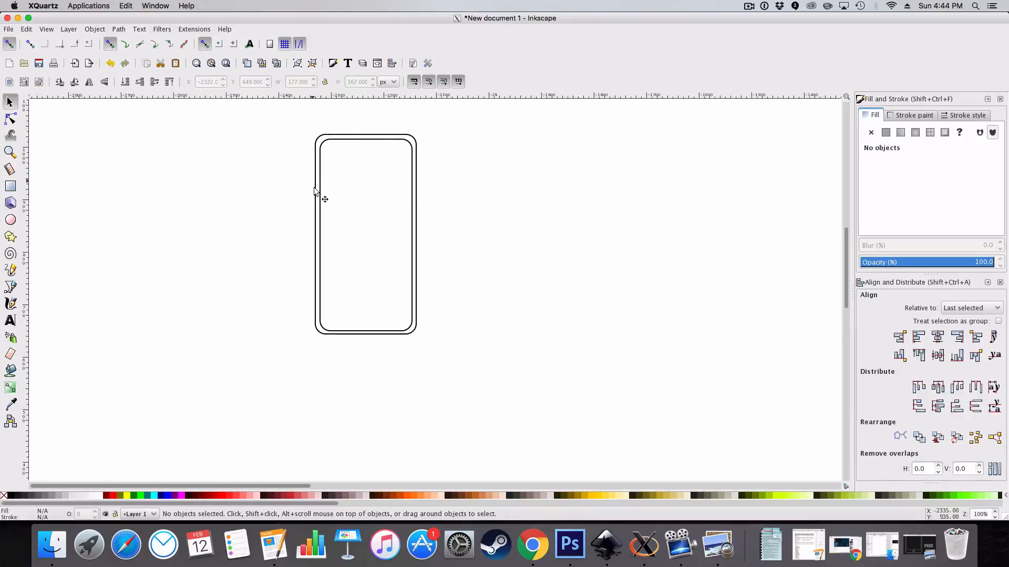
mouse_move(353, 149)
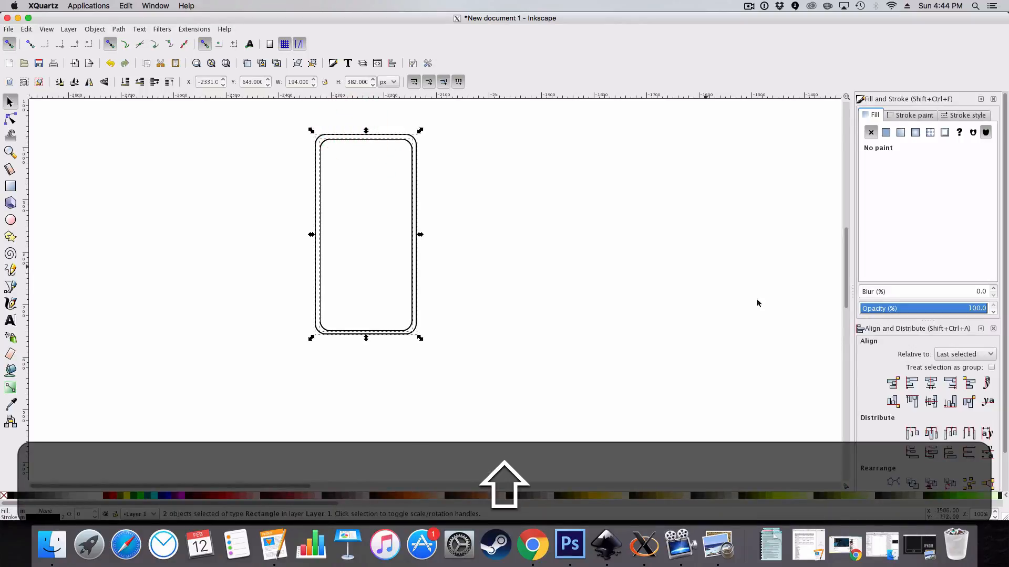
click(930, 401)
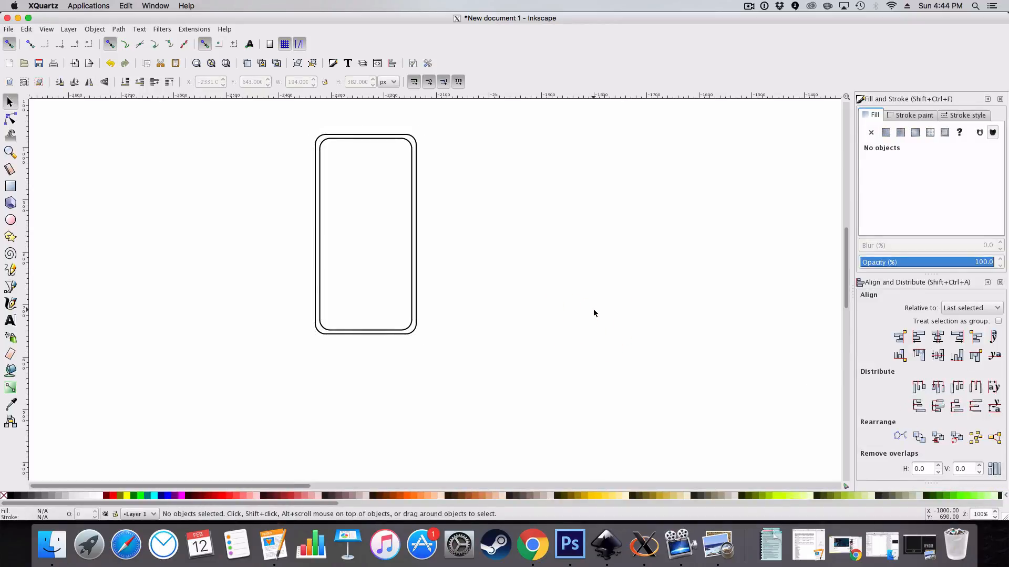
mouse_move(305, 177)
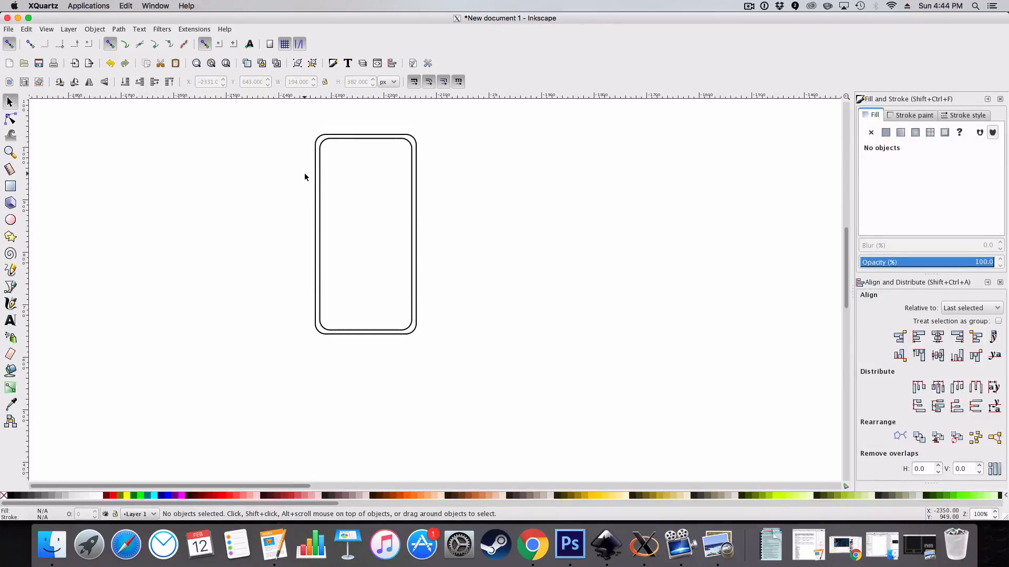
Draw a sharp-cornered screen rectangle inside the phone body.
click(10, 186)
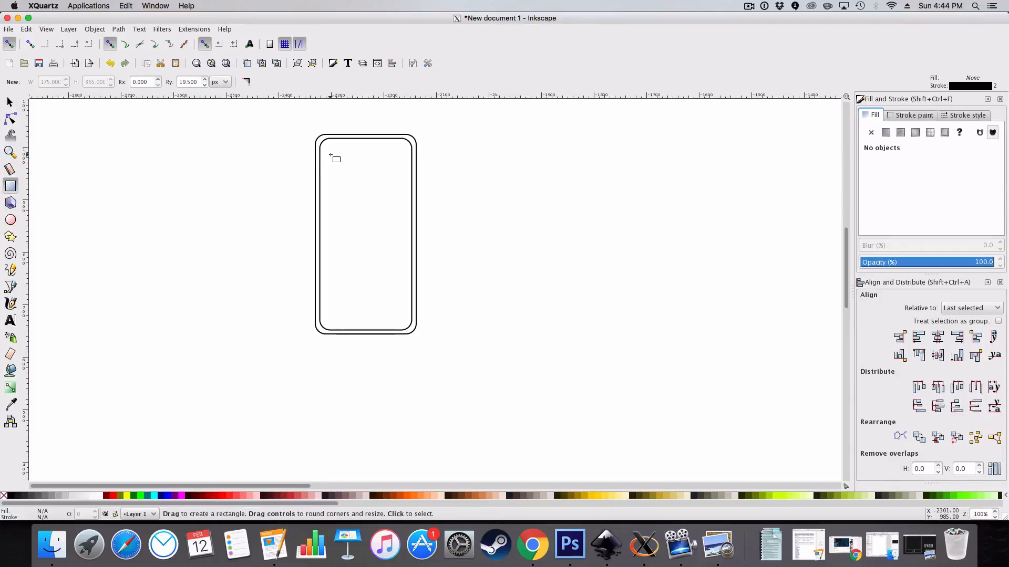
drag(330, 155, 396, 304)
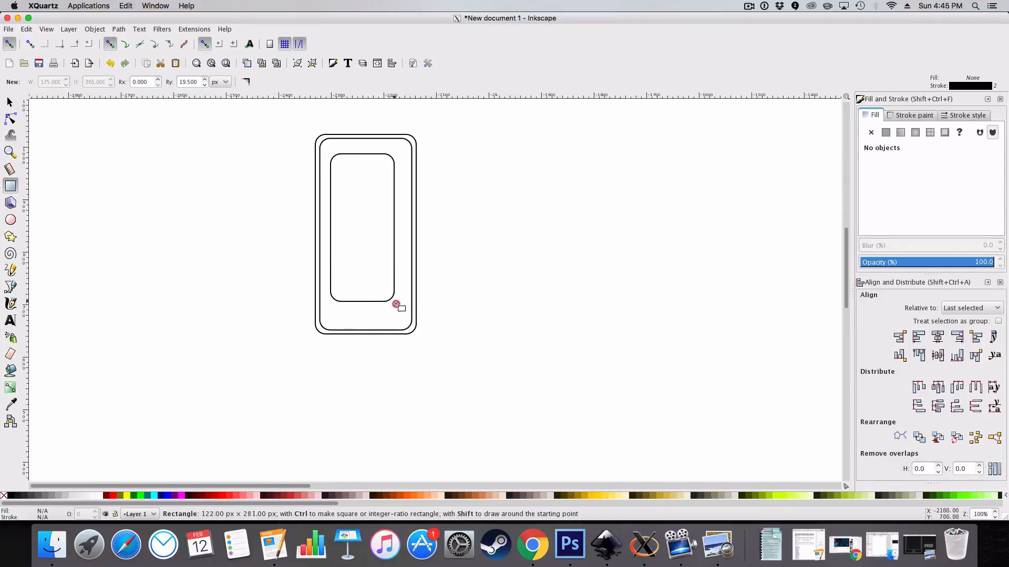
drag(396, 304, 409, 300)
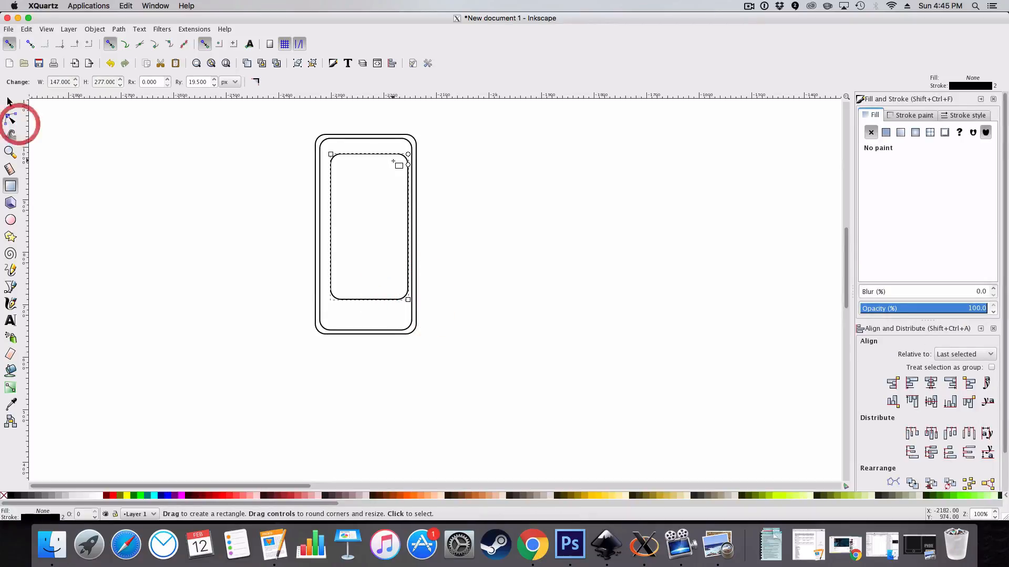
click(10, 117)
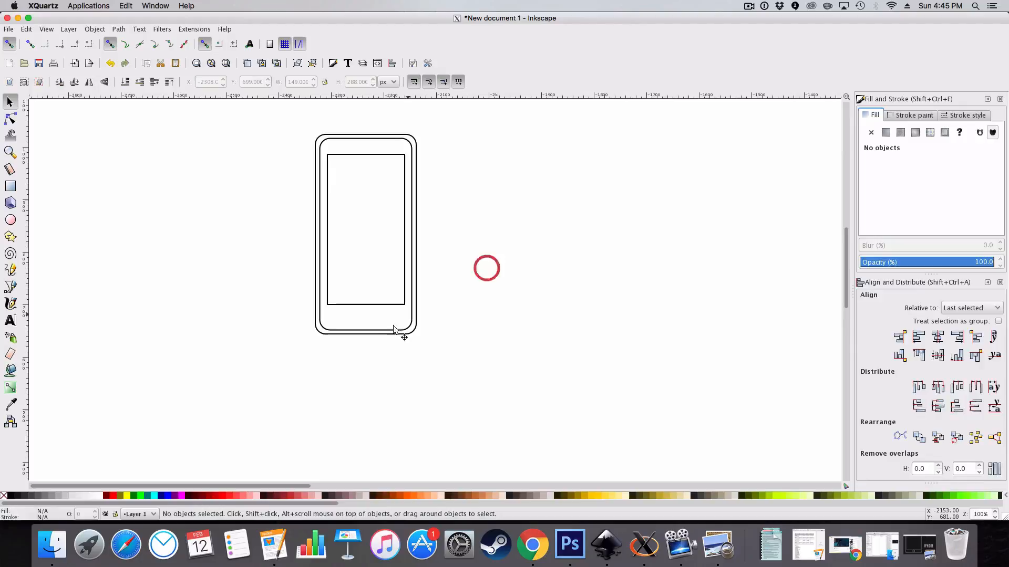
drag(486, 269, 373, 226)
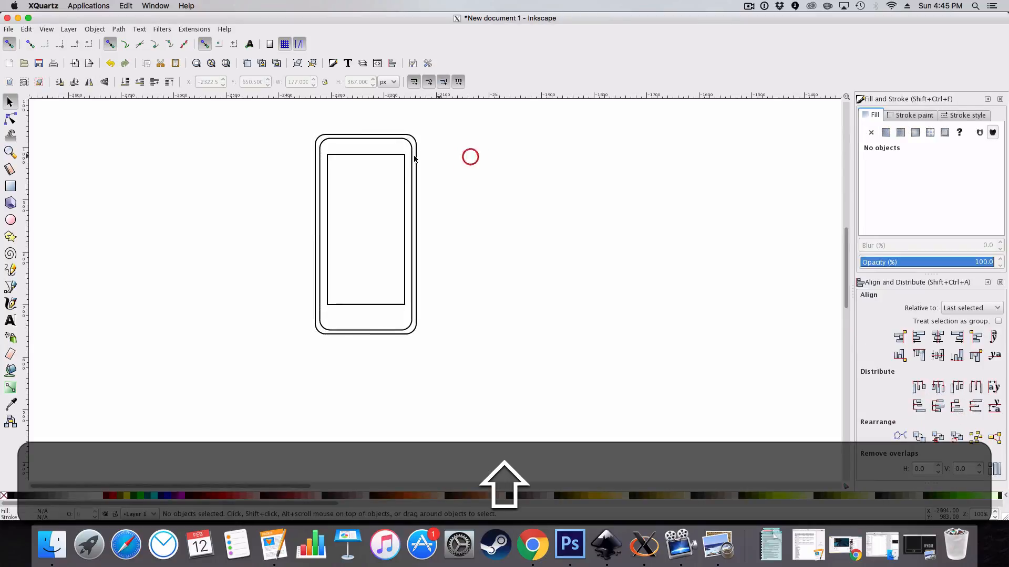
Stretch the screen rectangle taller to fill most of the phone body.
click(398, 138)
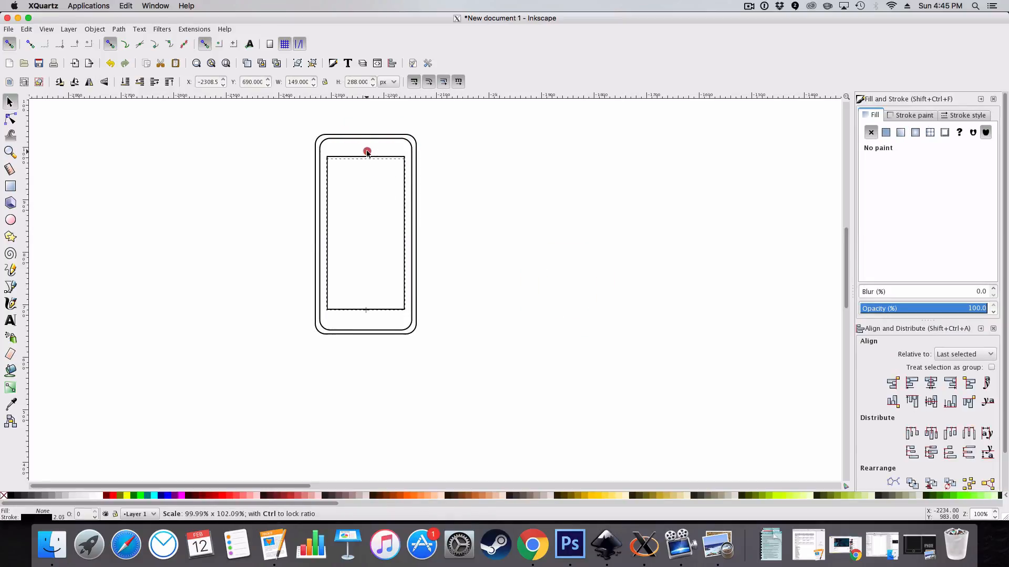
drag(366, 151, 366, 143)
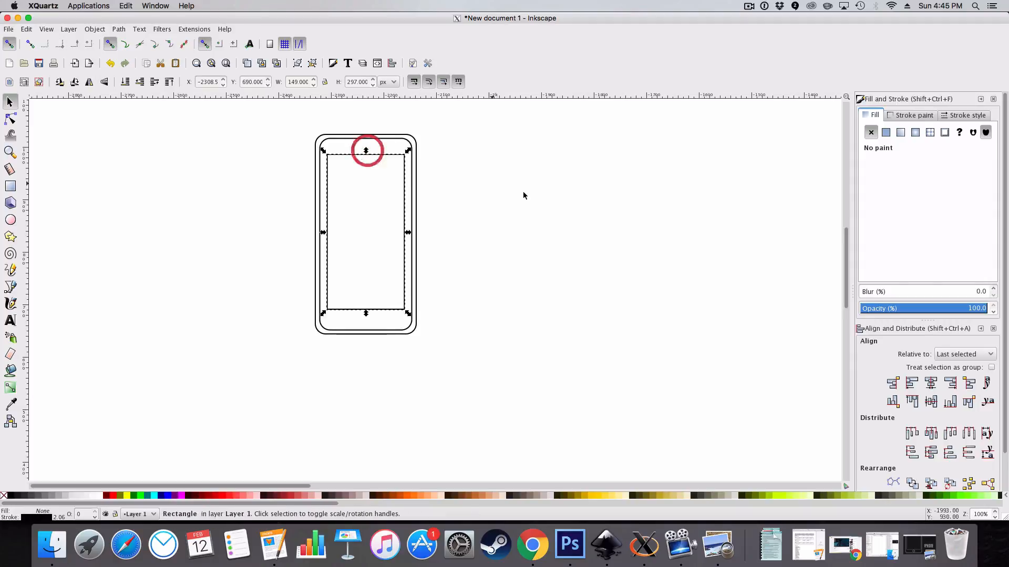
click(524, 195)
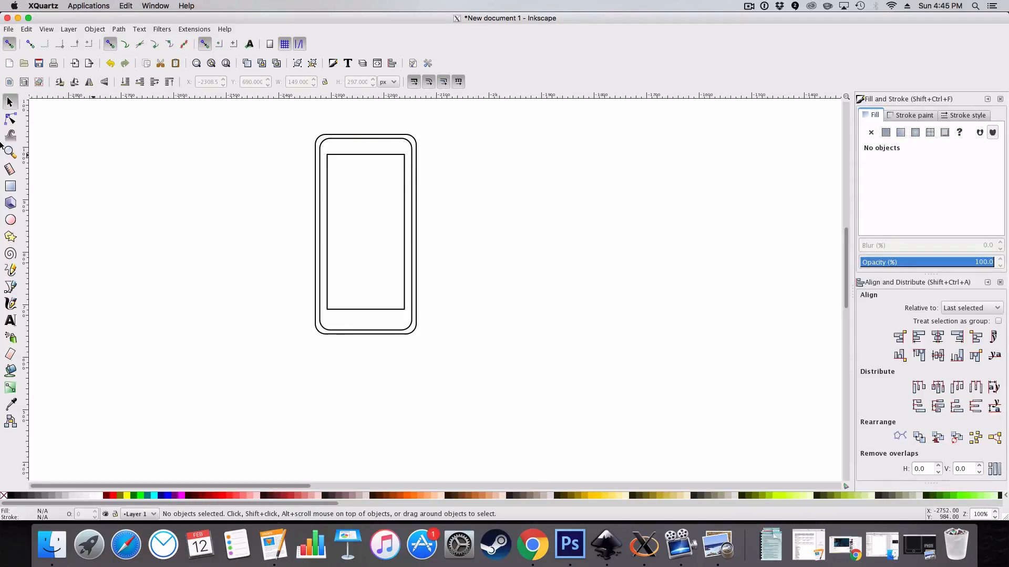
click(11, 118)
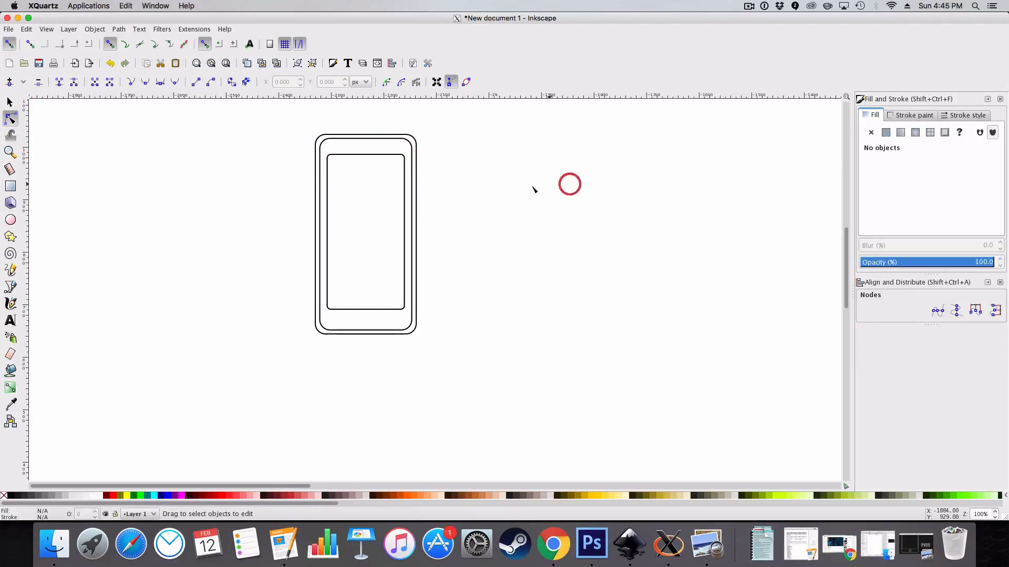
click(404, 158)
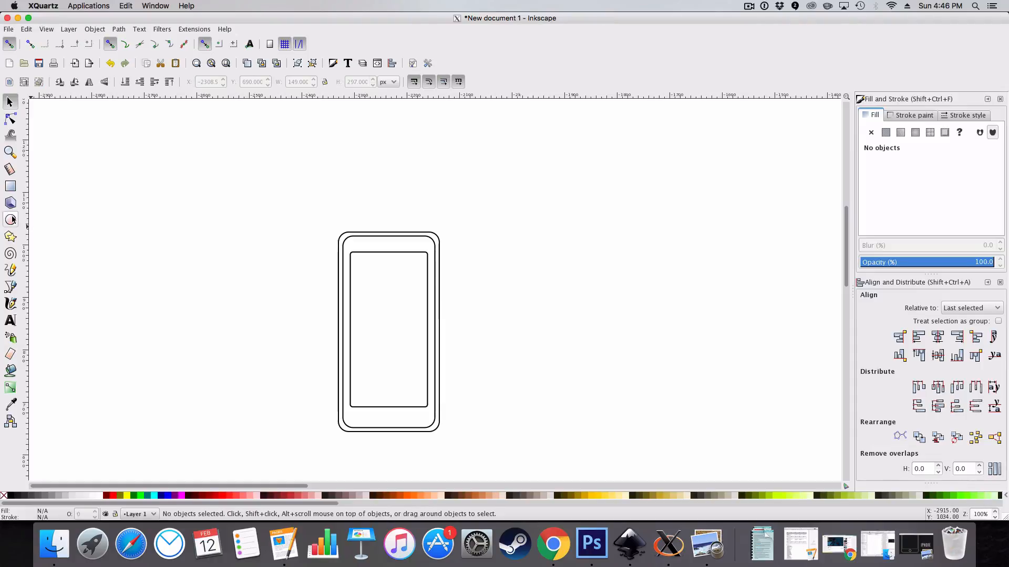
Draw a small circle, move it to the bottom bezel and centre it on the phone body.
click(10, 220)
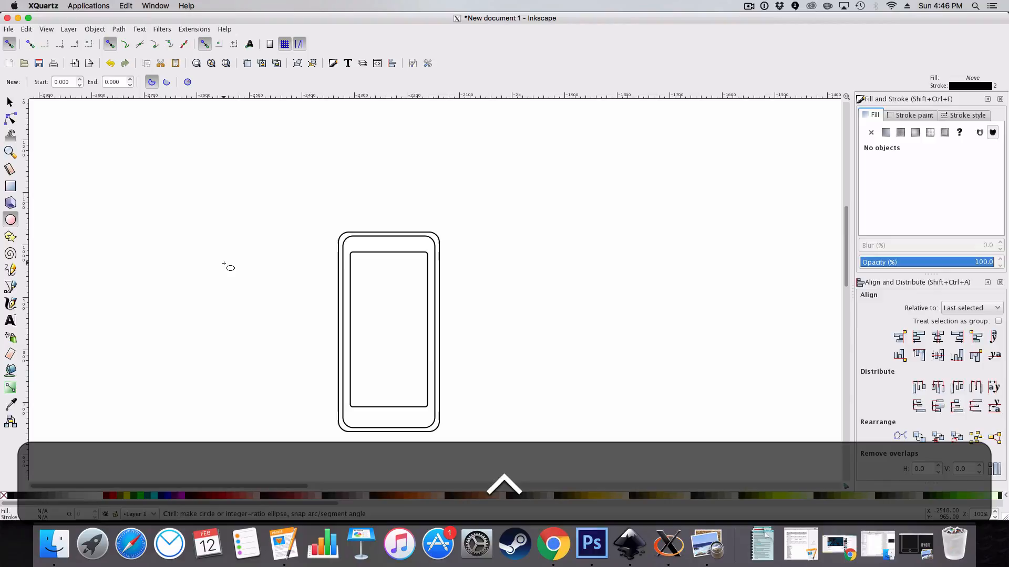
drag(223, 264, 238, 278)
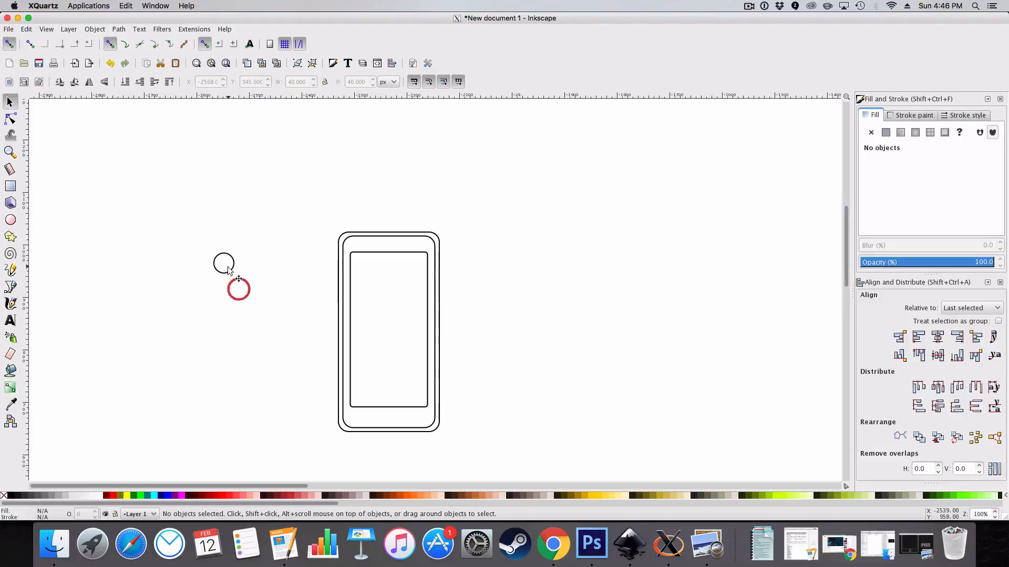
drag(238, 289, 394, 424)
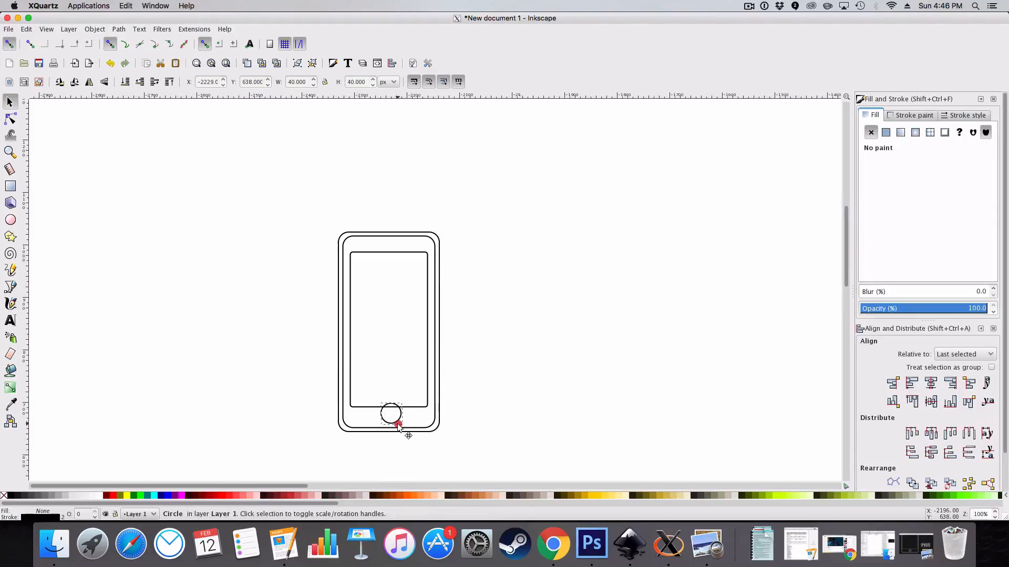
click(397, 423)
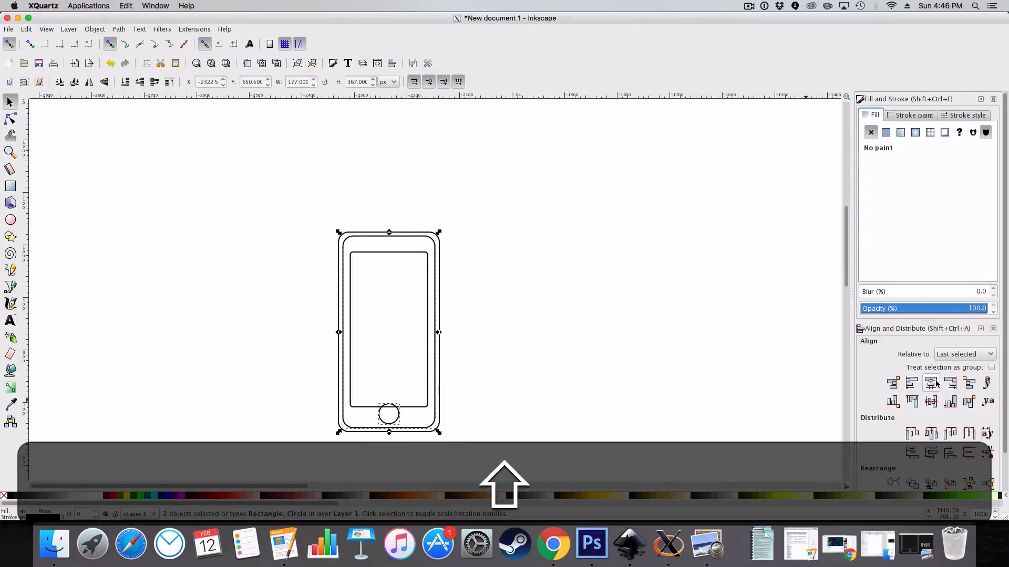
click(931, 383)
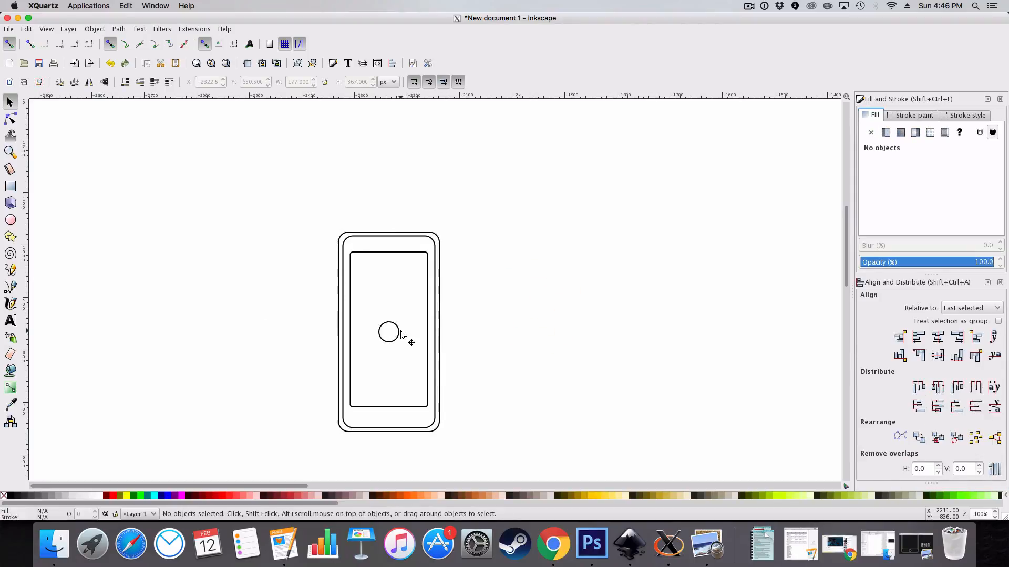
Lower the home button into the bezel and shrink it into a ring with an inner circle.
click(388, 331)
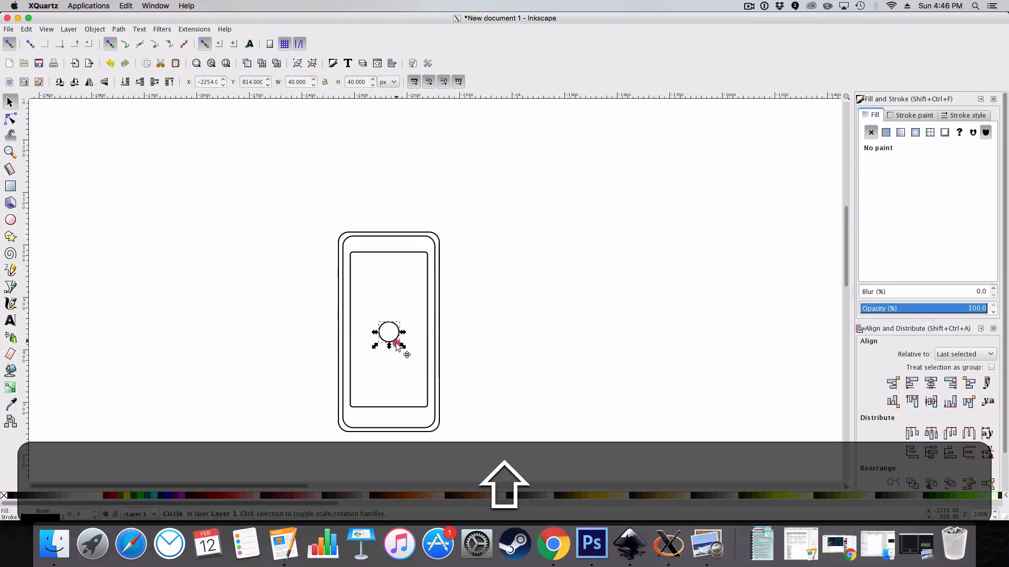
drag(388, 332, 387, 394)
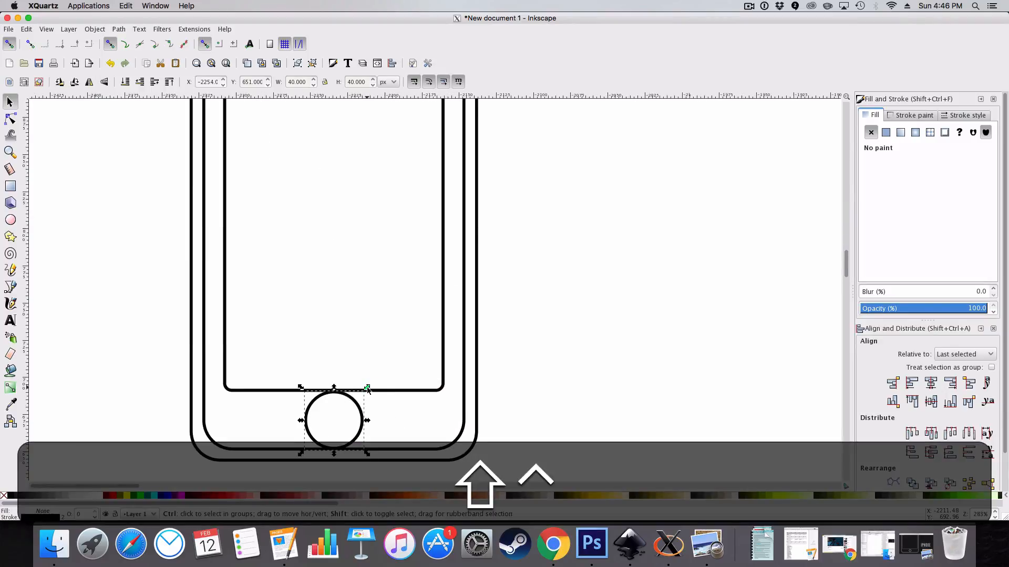
drag(367, 389, 360, 395)
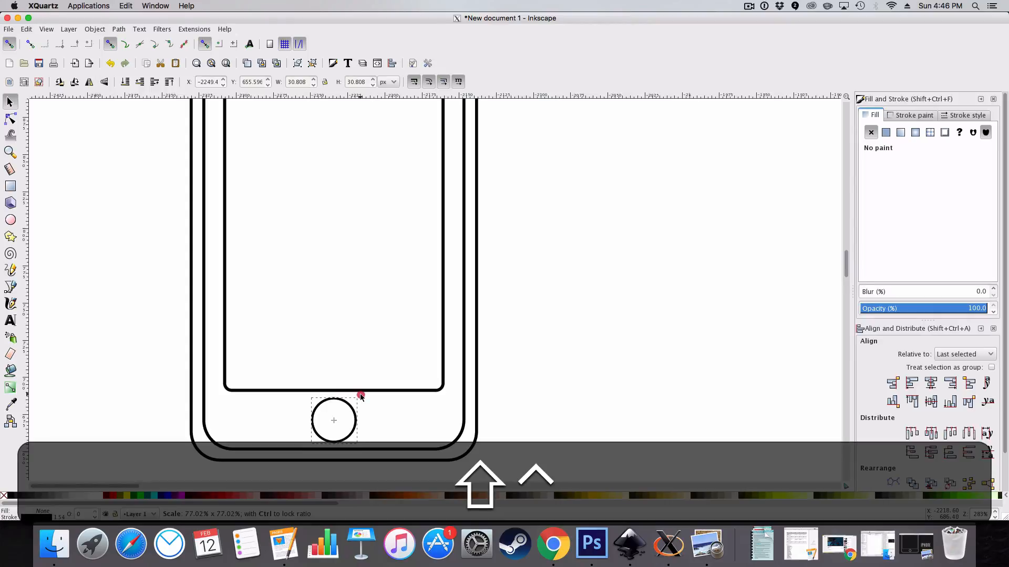
click(334, 421)
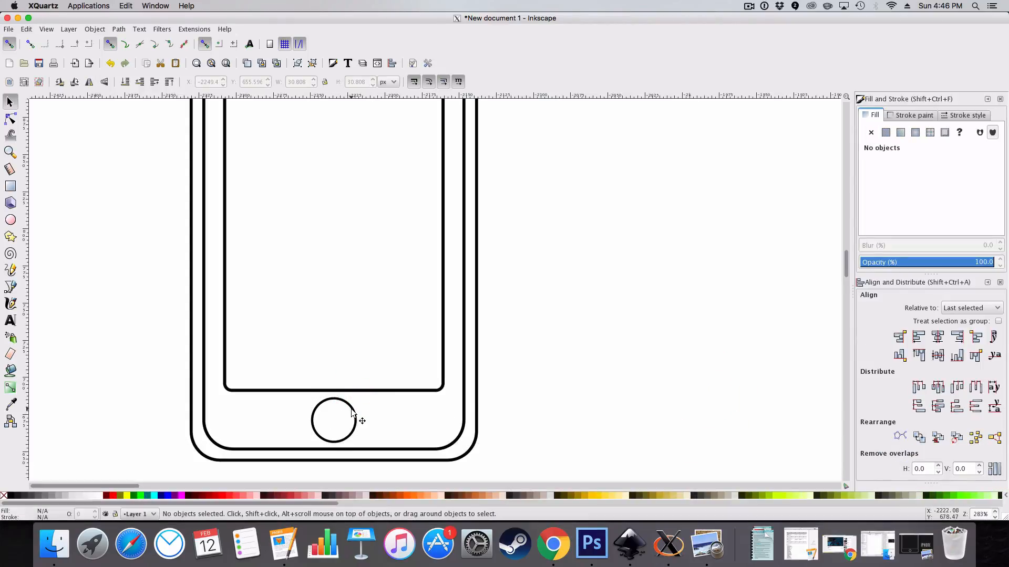
click(333, 422)
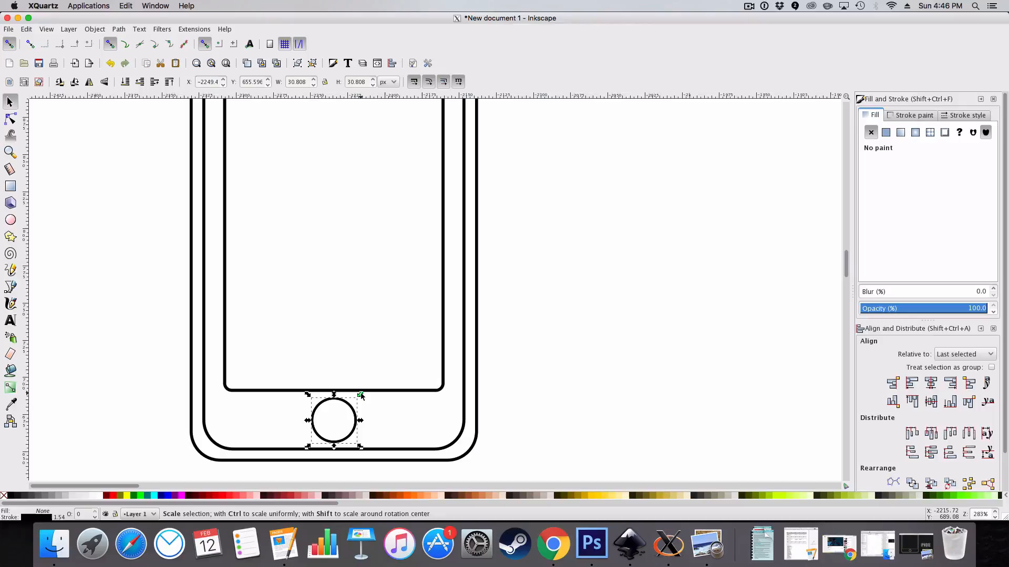
drag(361, 395, 356, 401)
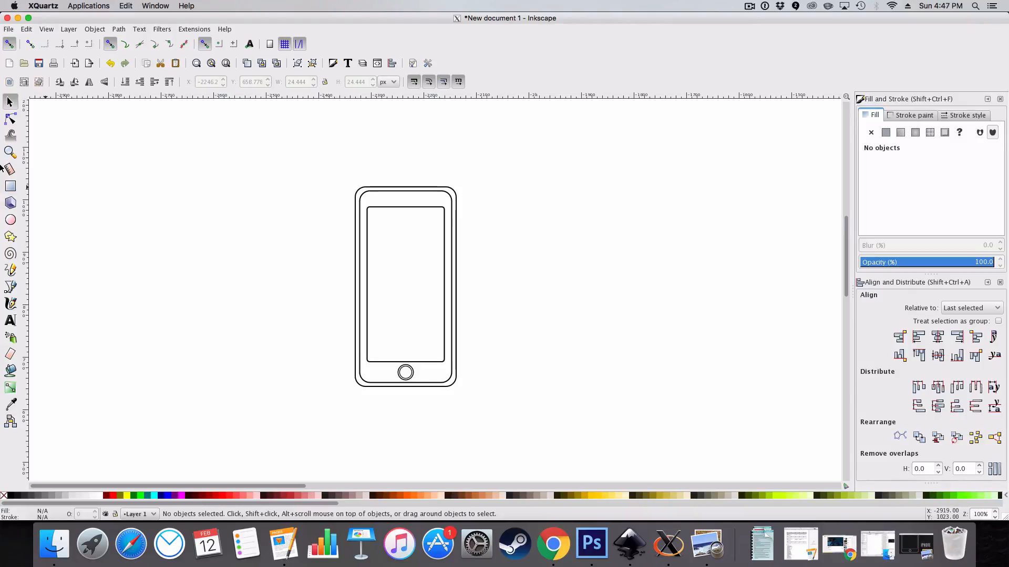
mouse_move(425, 370)
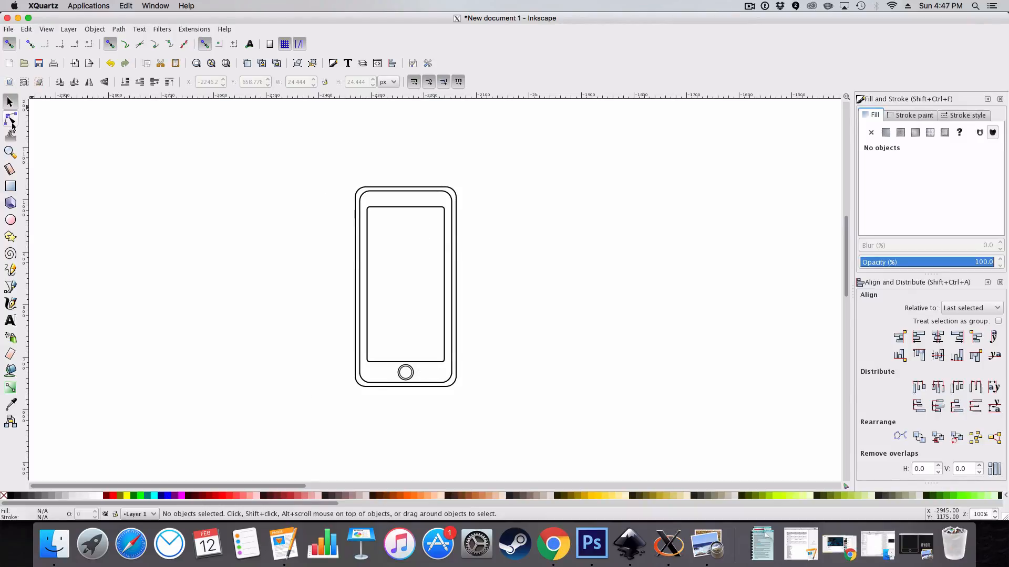
Draw a slim rounded earpiece speaker slot centred in the top bezel above the screen.
click(11, 186)
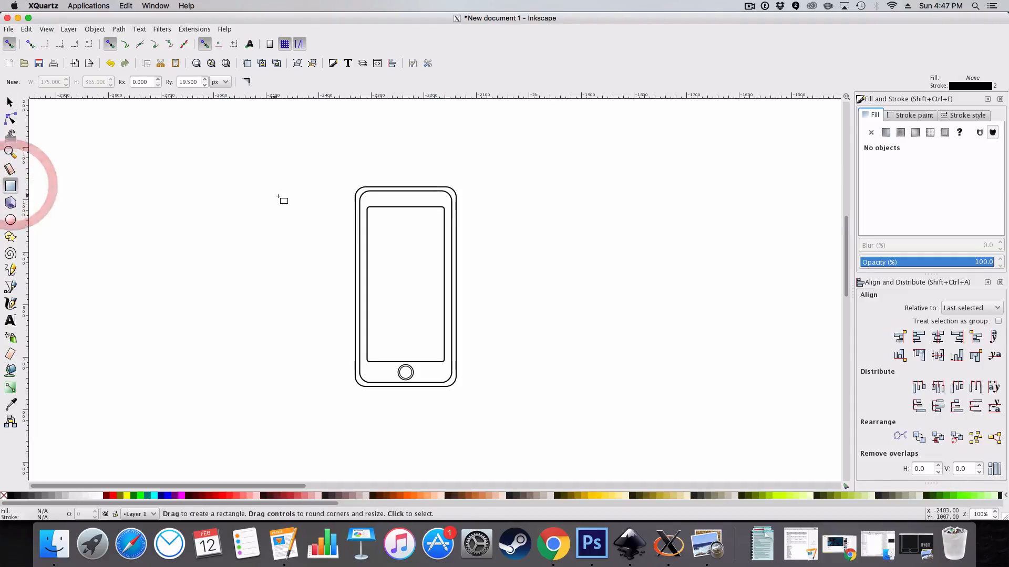
mouse_move(386, 172)
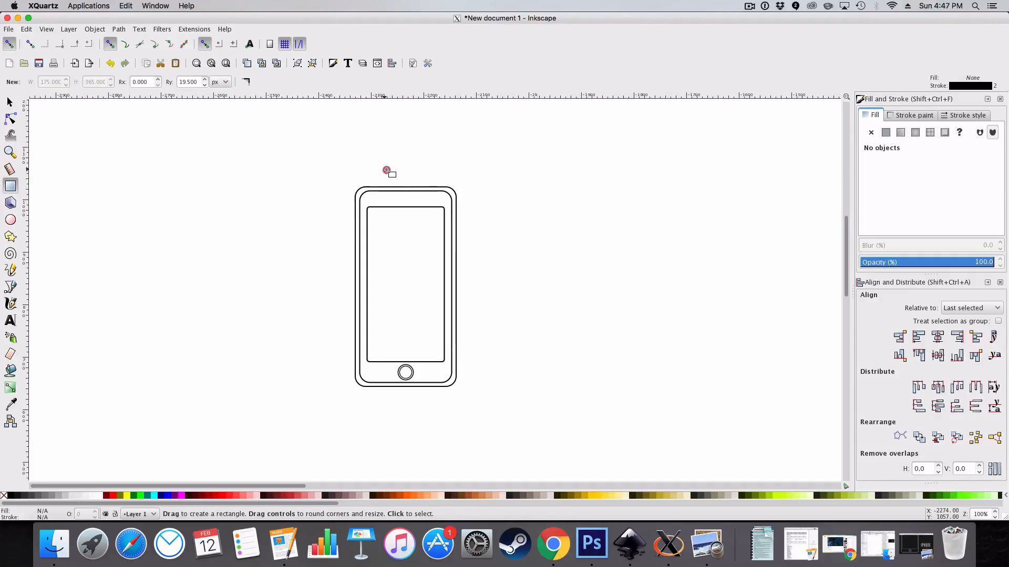
drag(386, 172, 415, 174)
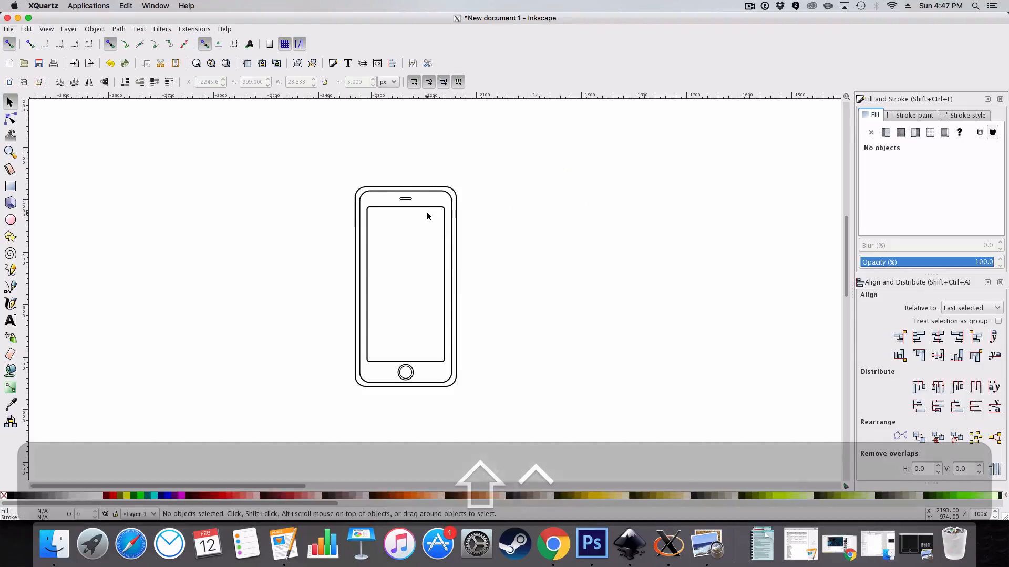
click(405, 198)
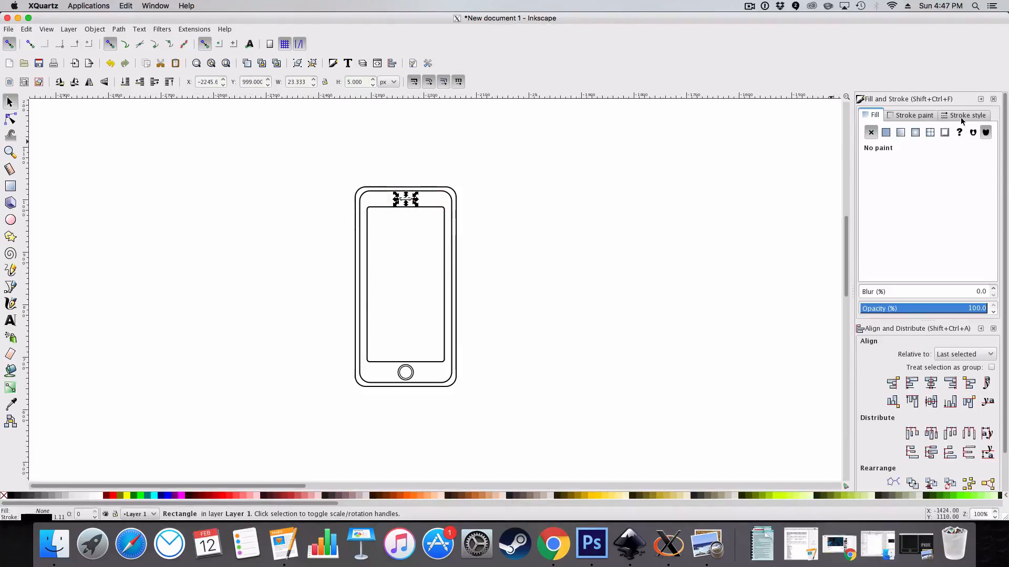
click(966, 115)
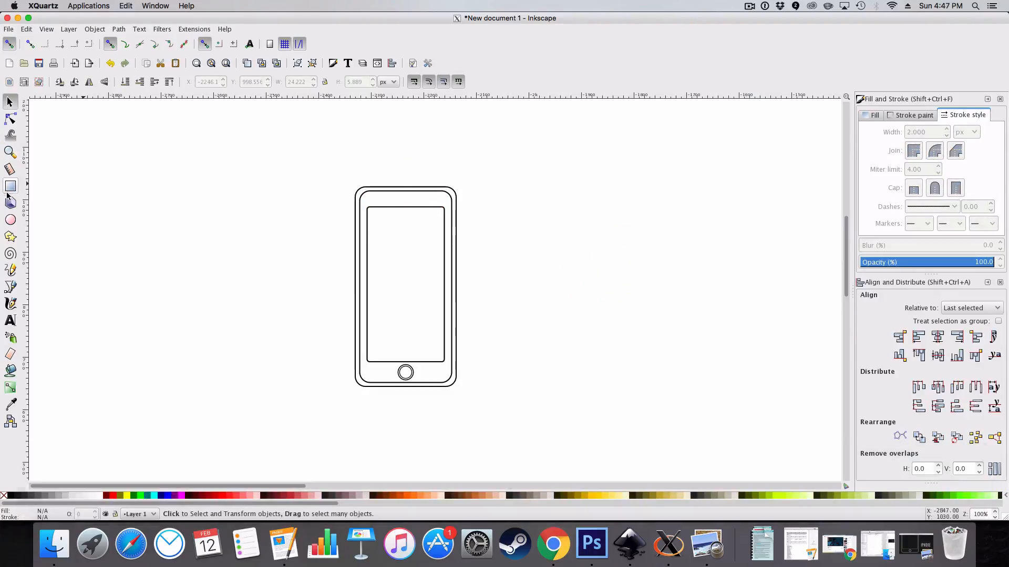
click(11, 186)
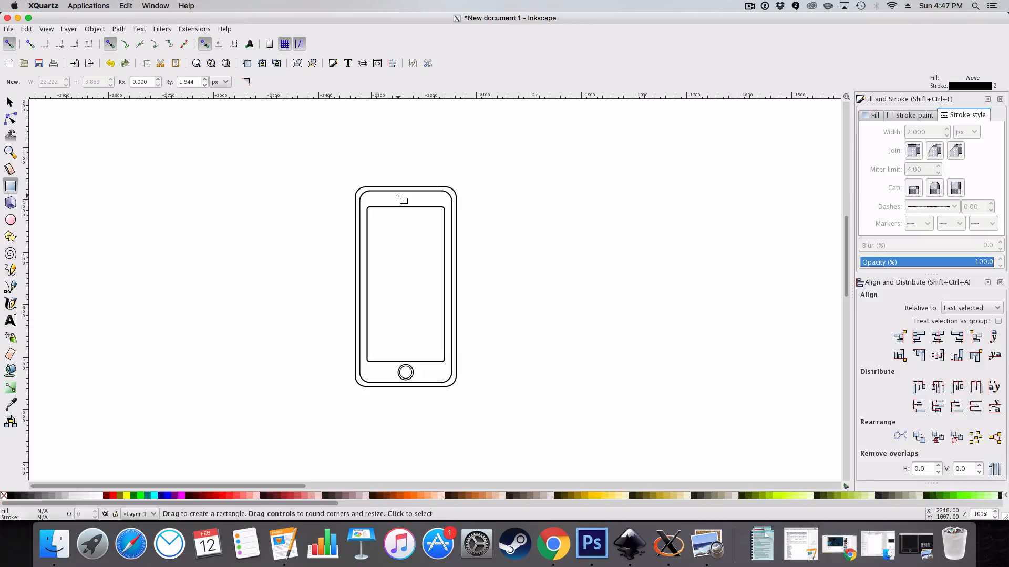
drag(395, 196, 424, 201)
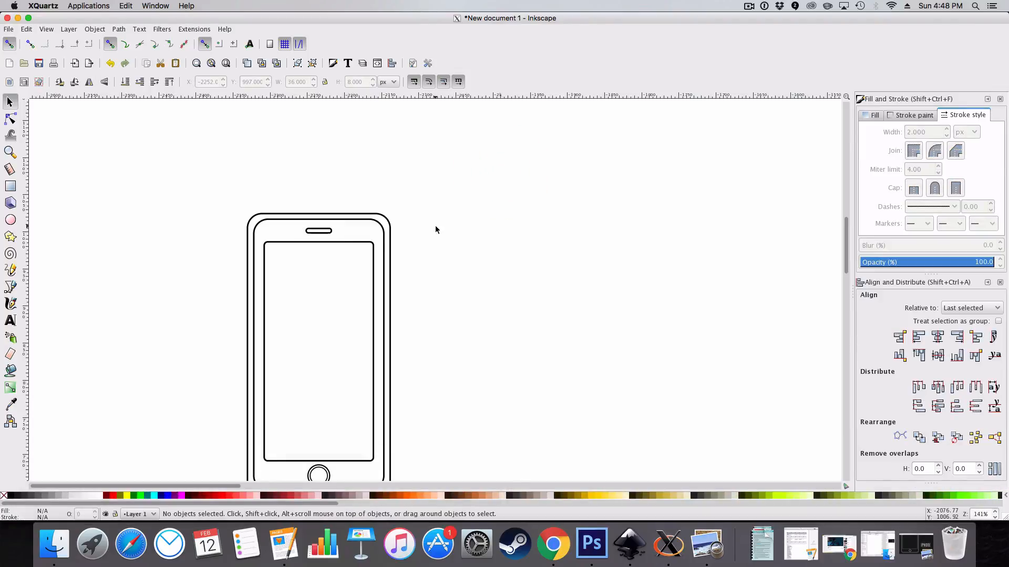
Draw small circles and place a camera beside the speaker slot and a sensor dot above it.
click(10, 220)
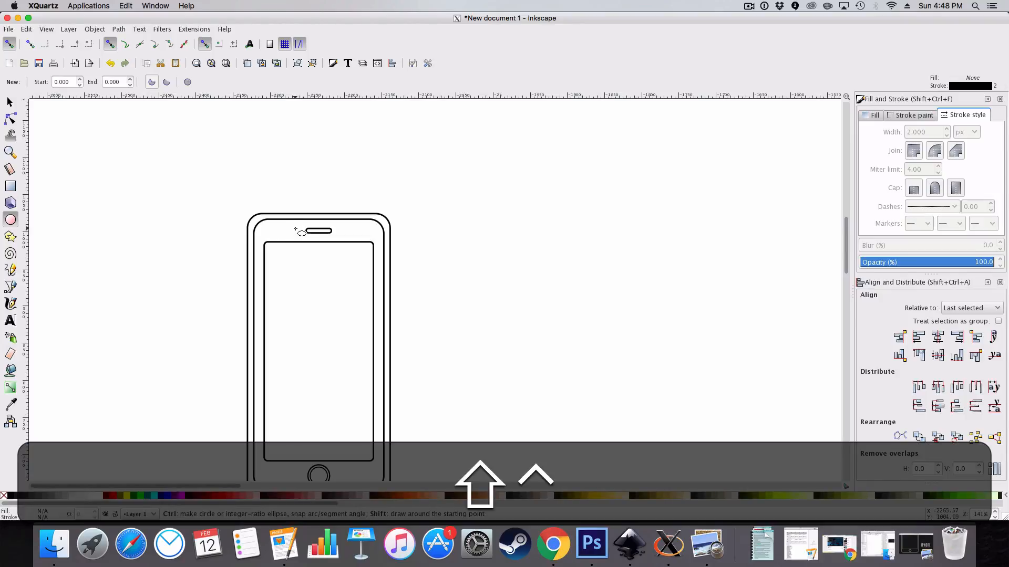
drag(295, 229, 301, 235)
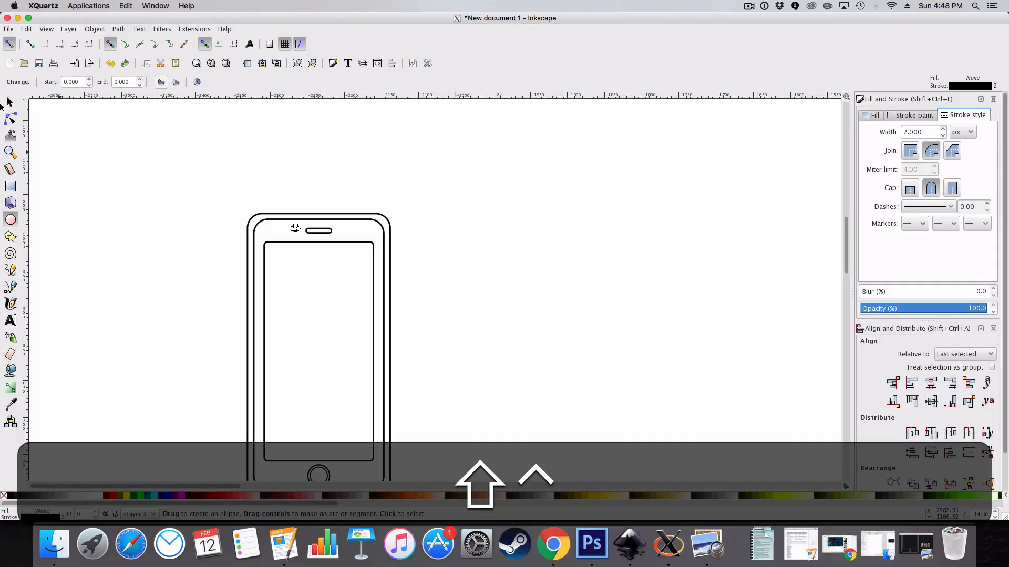
drag(295, 228, 303, 234)
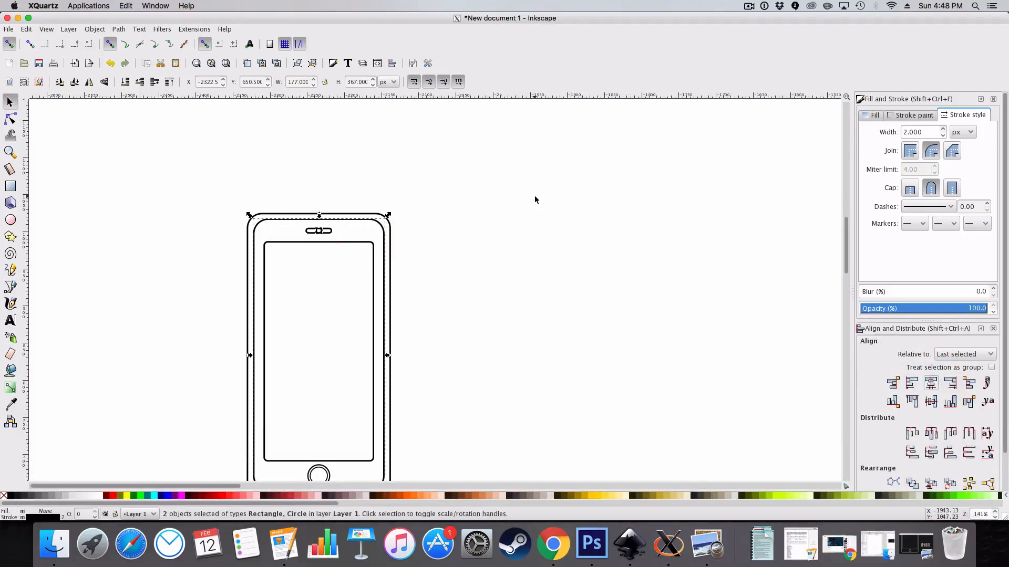
click(319, 230)
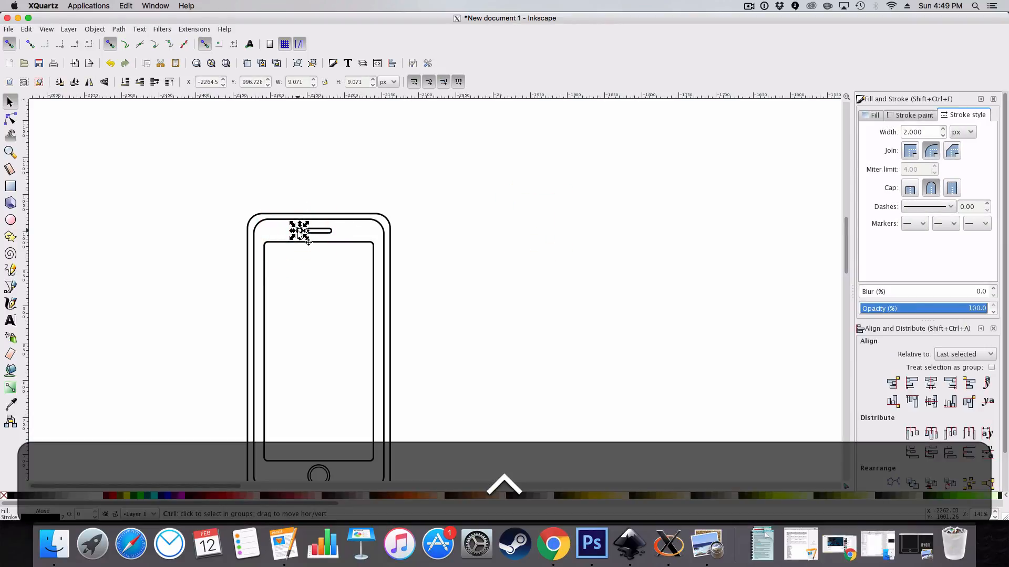
drag(299, 232, 321, 230)
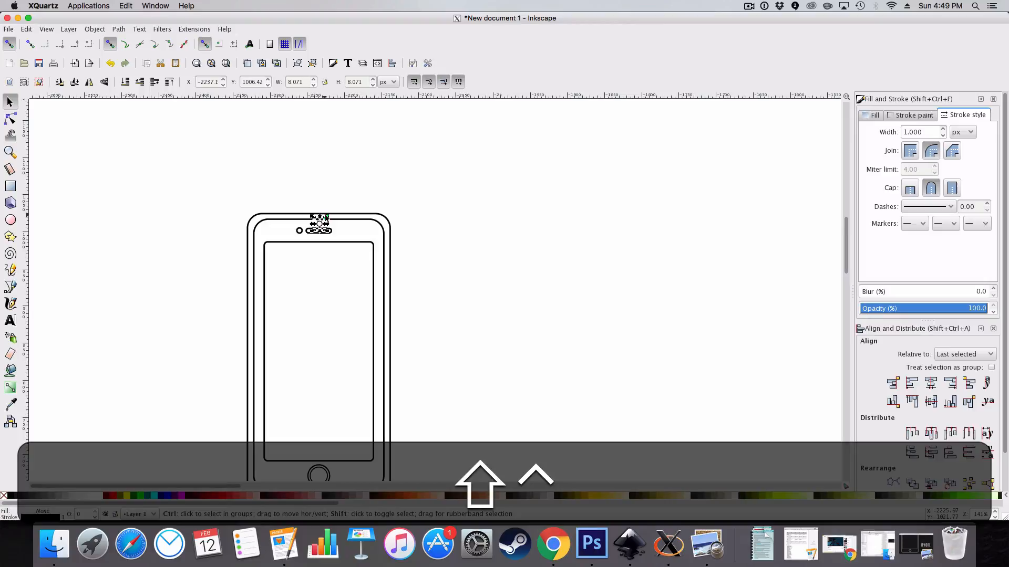
drag(327, 221, 326, 217)
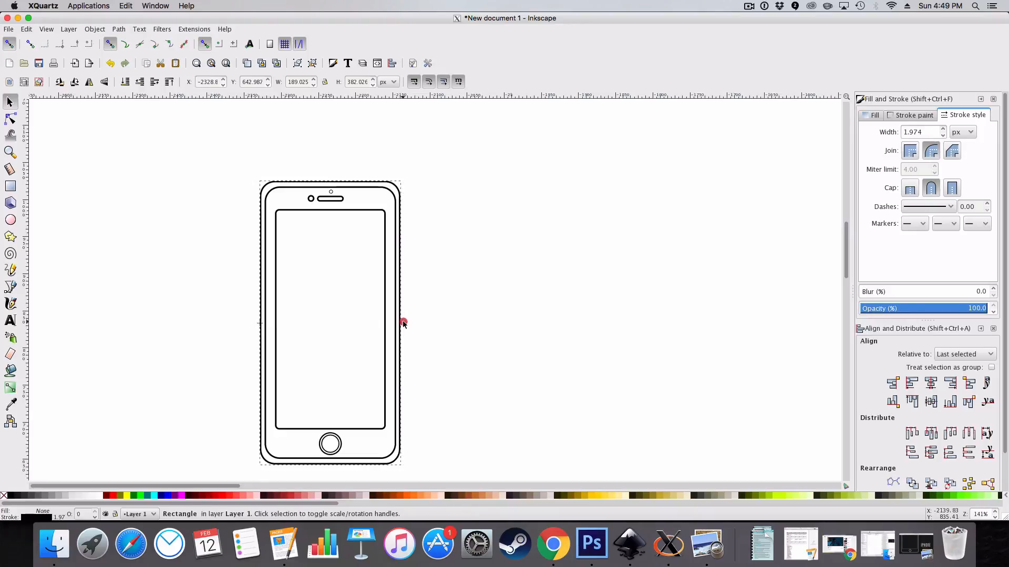
Trim the outer phone outline slightly shorter from the bottom so it hugs the inner body.
click(328, 458)
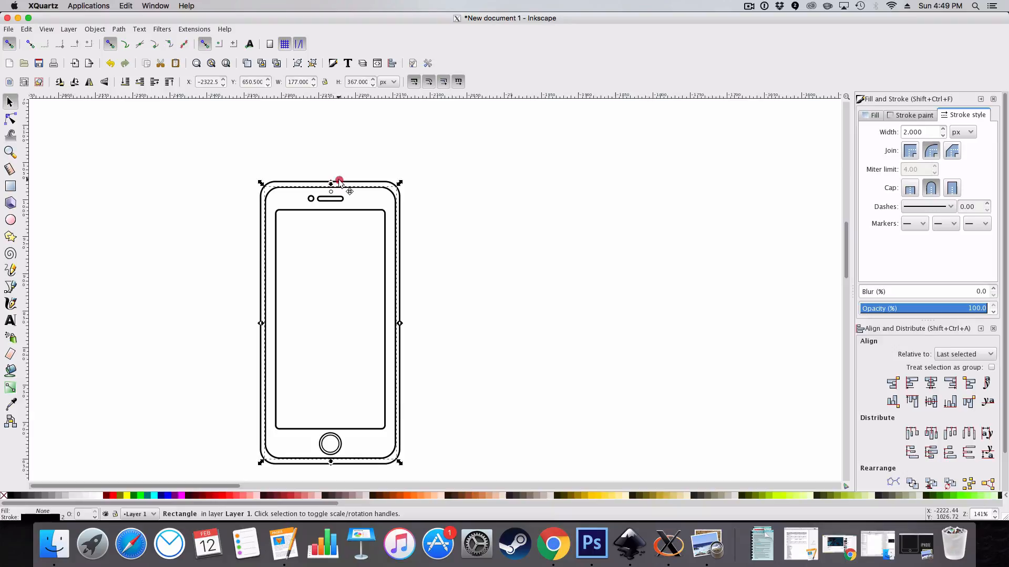
drag(339, 180, 330, 178)
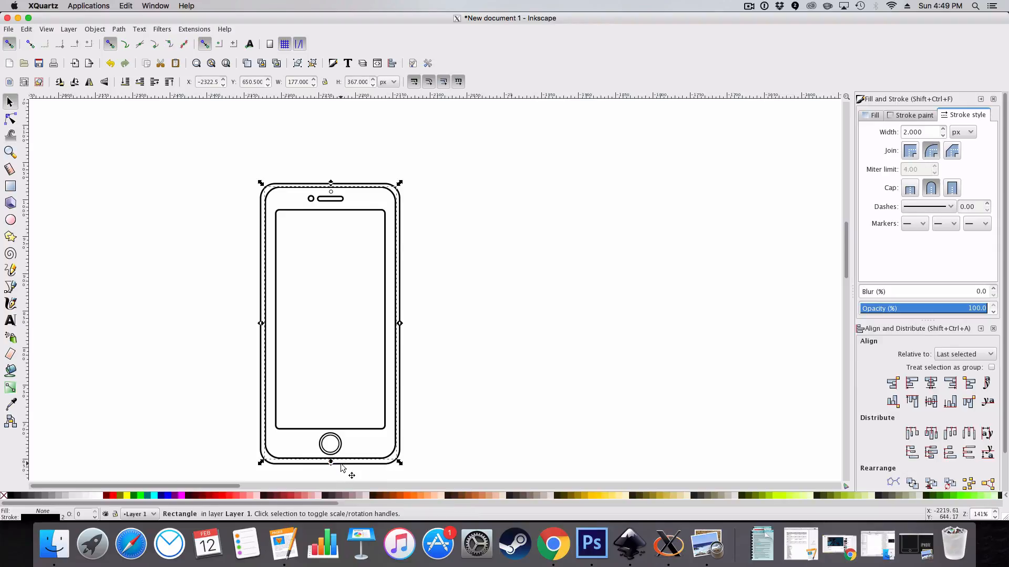
drag(330, 464, 331, 468)
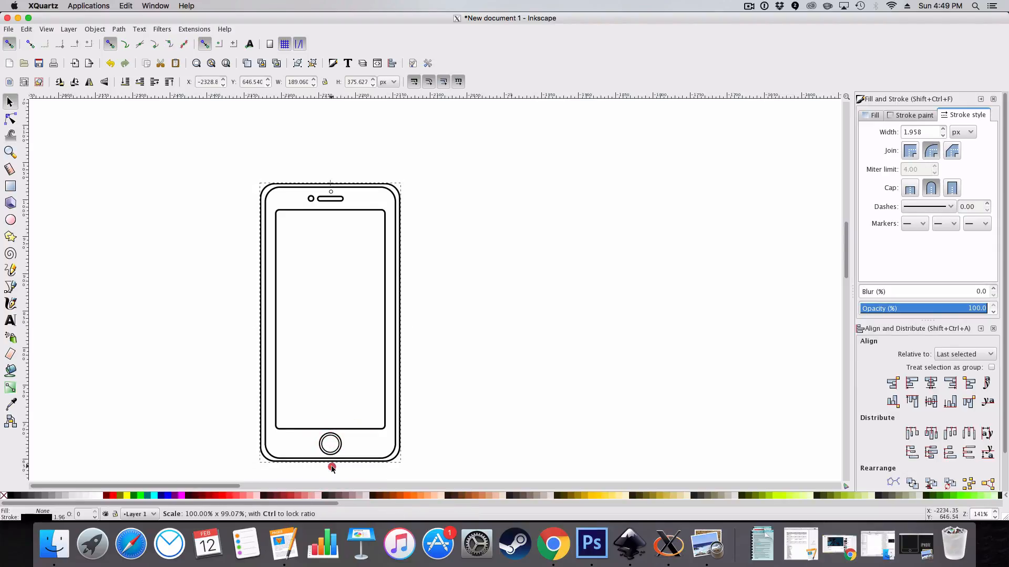
click(330, 466)
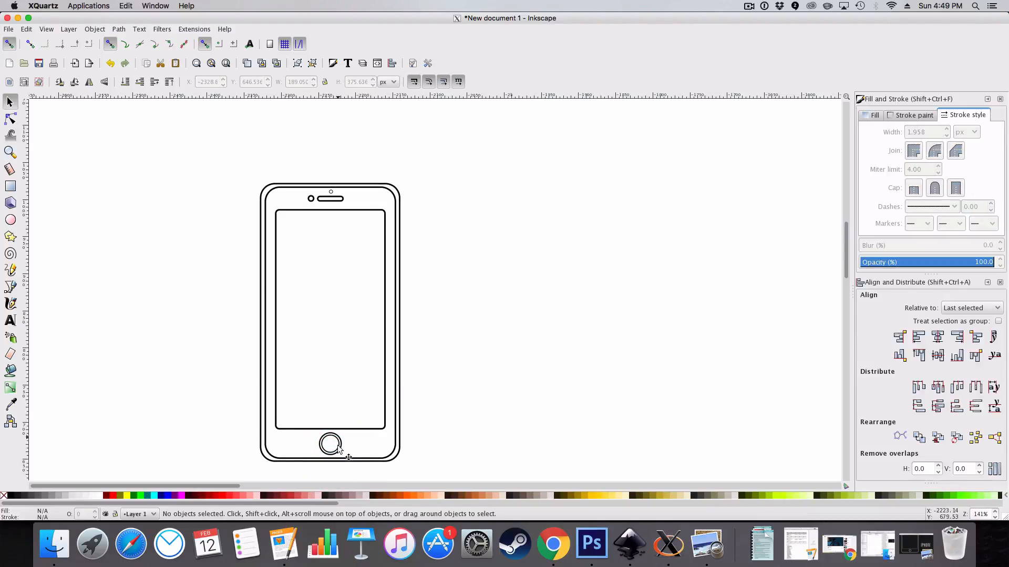
mouse_move(418, 347)
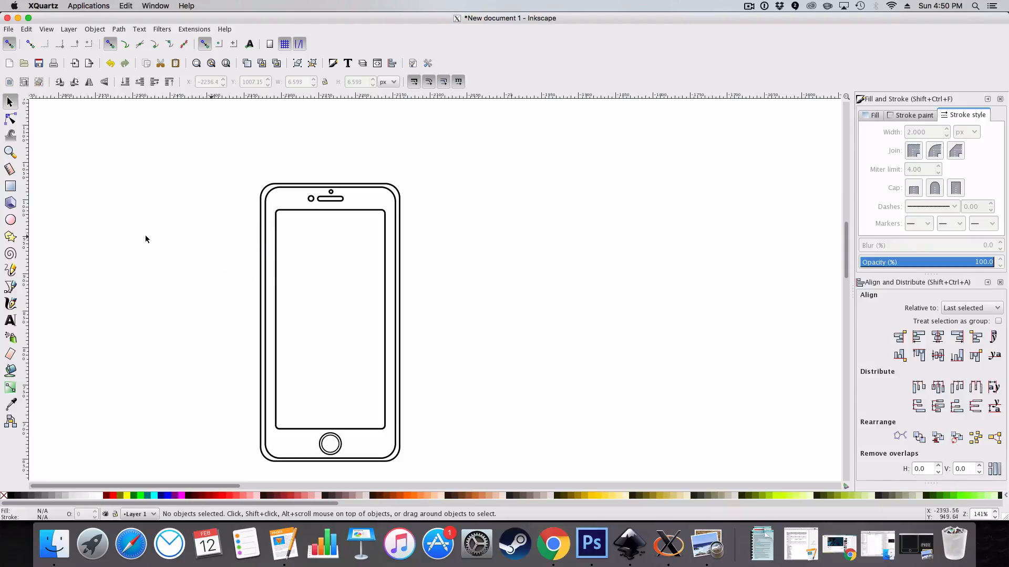
mouse_move(52, 223)
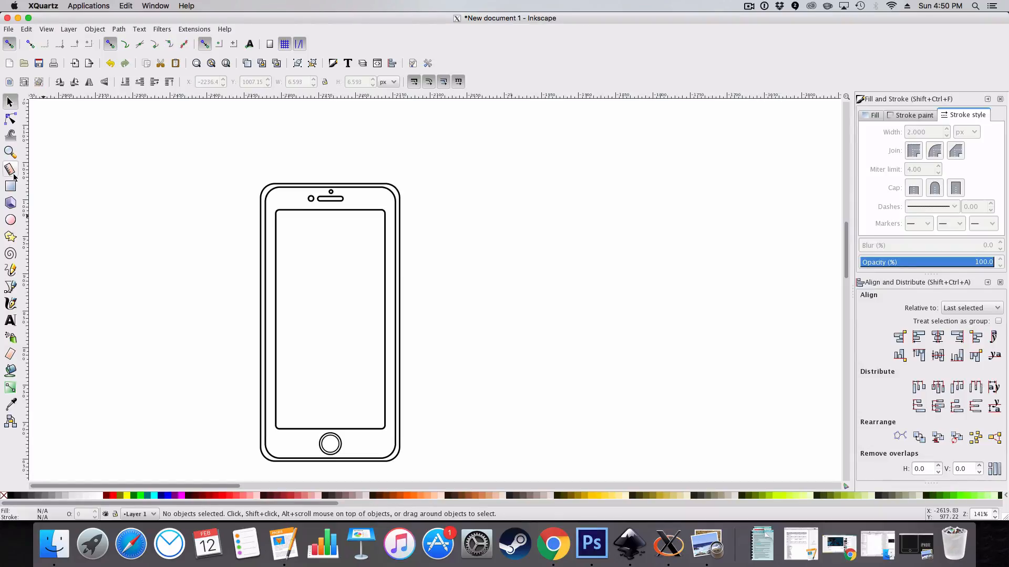
Draw a tall thin rectangle, narrow it and move it against the phone's left edge as a side button.
click(10, 186)
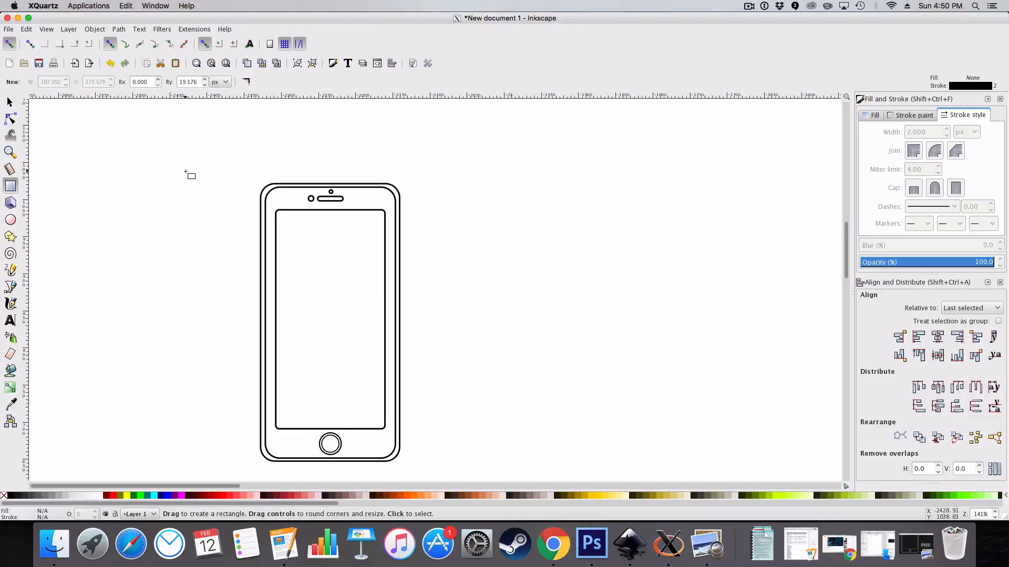
drag(189, 171, 195, 240)
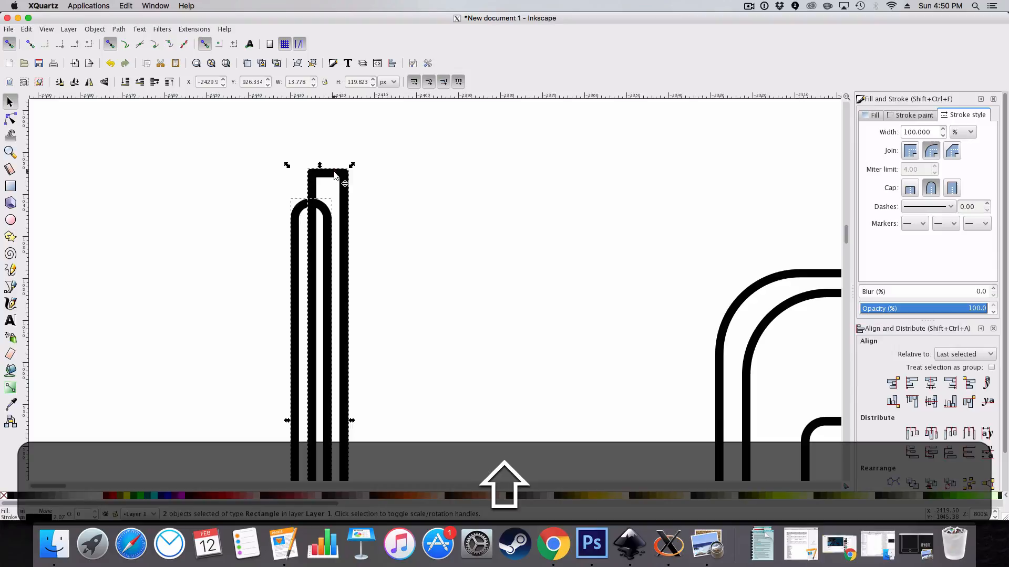
click(118, 29)
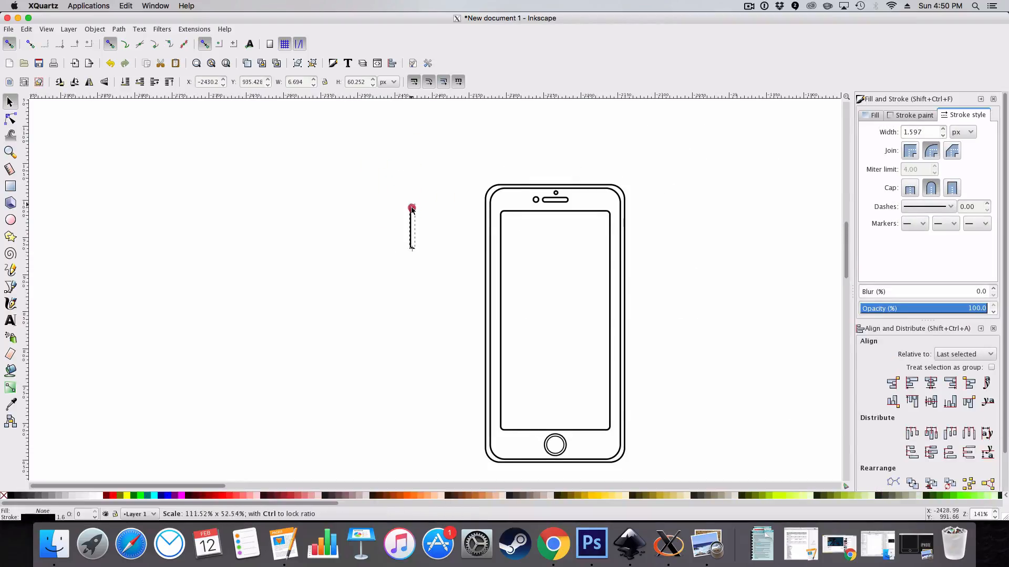
click(555, 323)
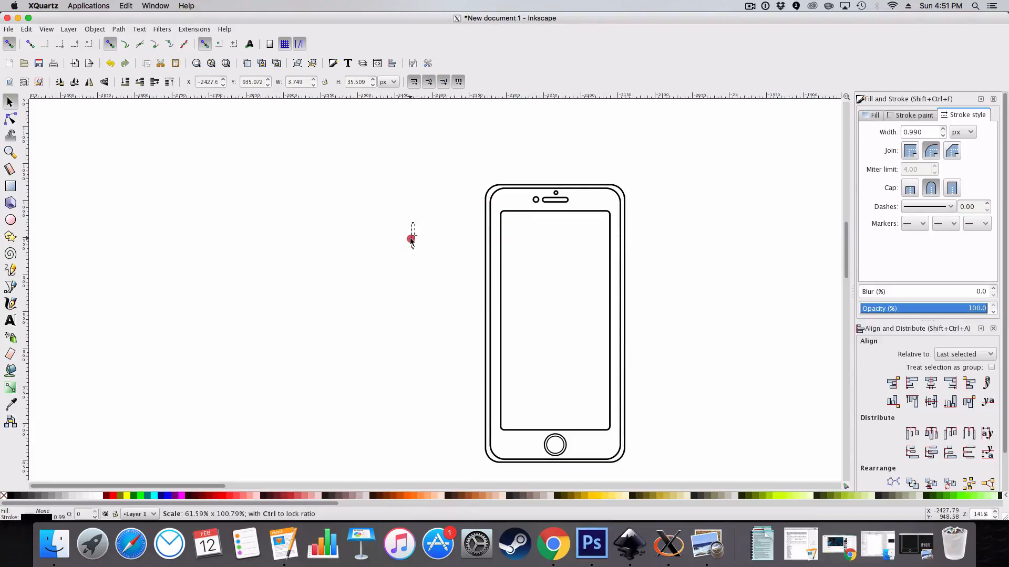
drag(411, 238, 446, 248)
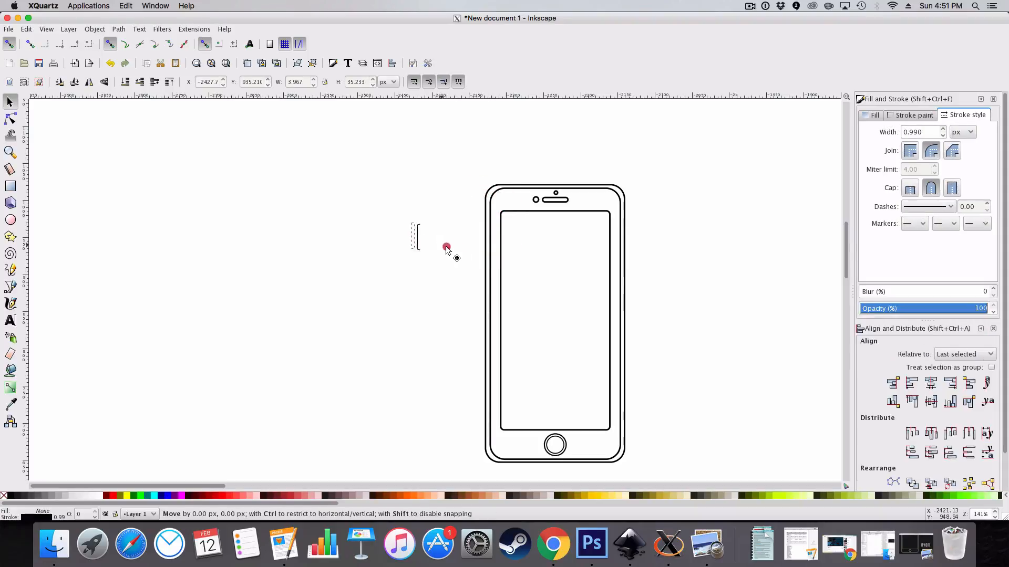
drag(415, 238, 485, 231)
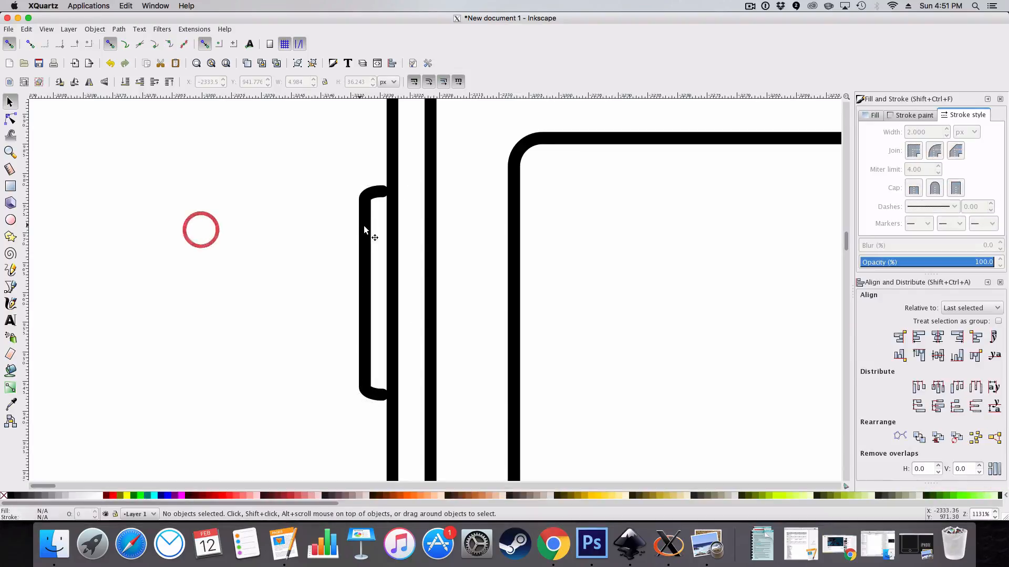
Resize the side button and drag its inner nodes onto the phone's left outline.
click(375, 231)
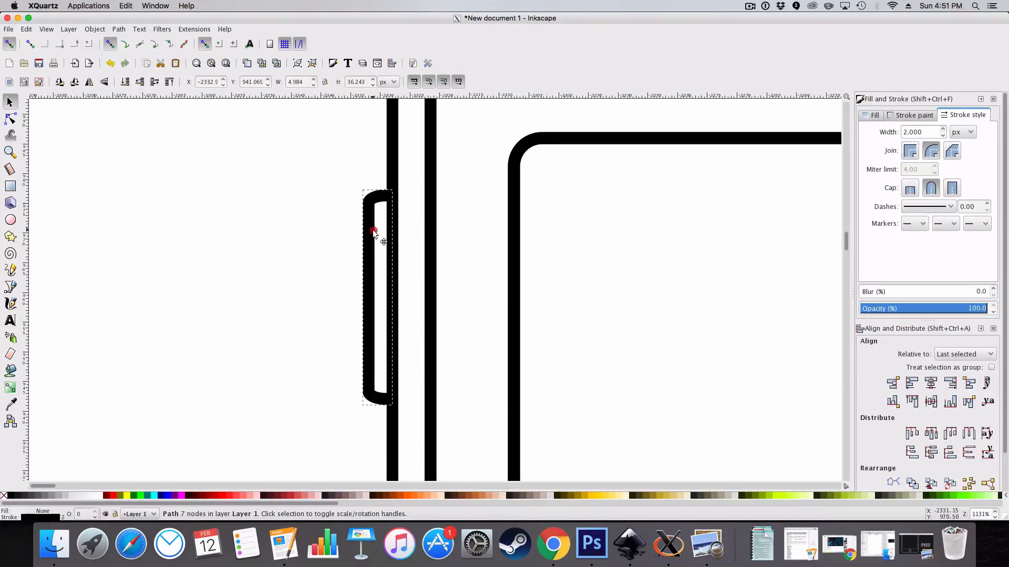
drag(376, 232, 378, 231)
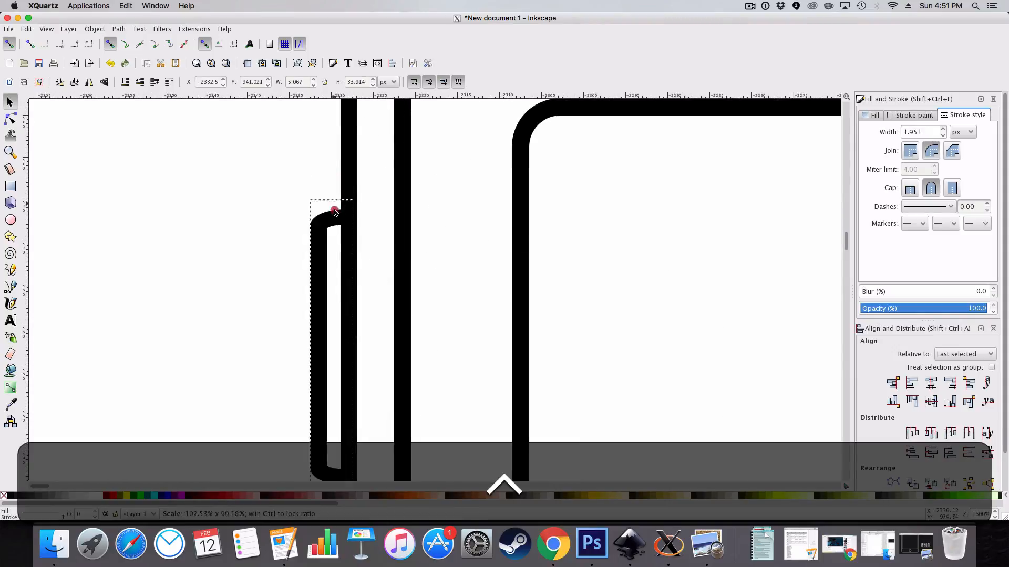
click(11, 119)
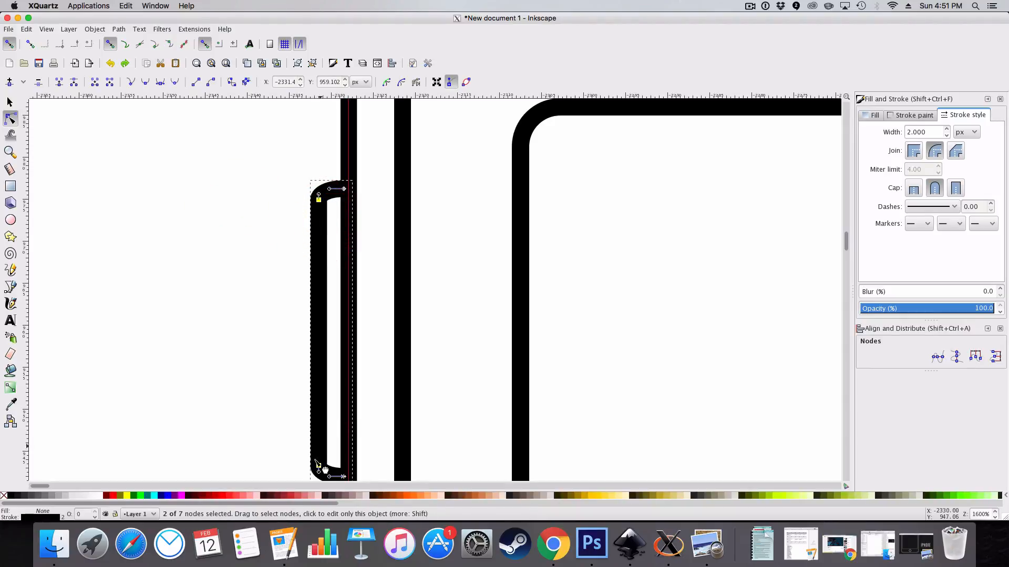
drag(335, 468, 327, 475)
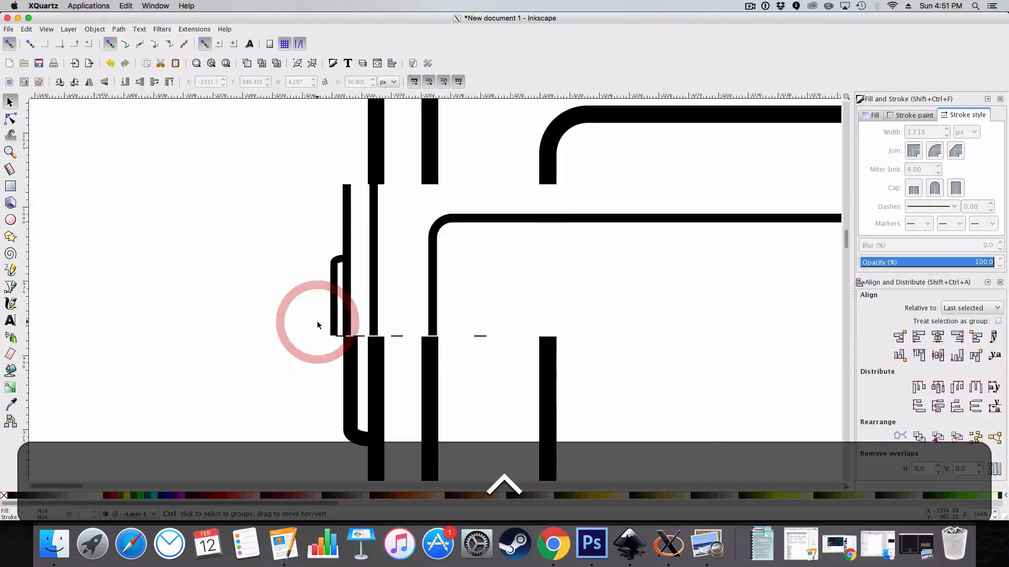
Select the duplicated lower side button below the first on the left edge.
scroll(down, 3)
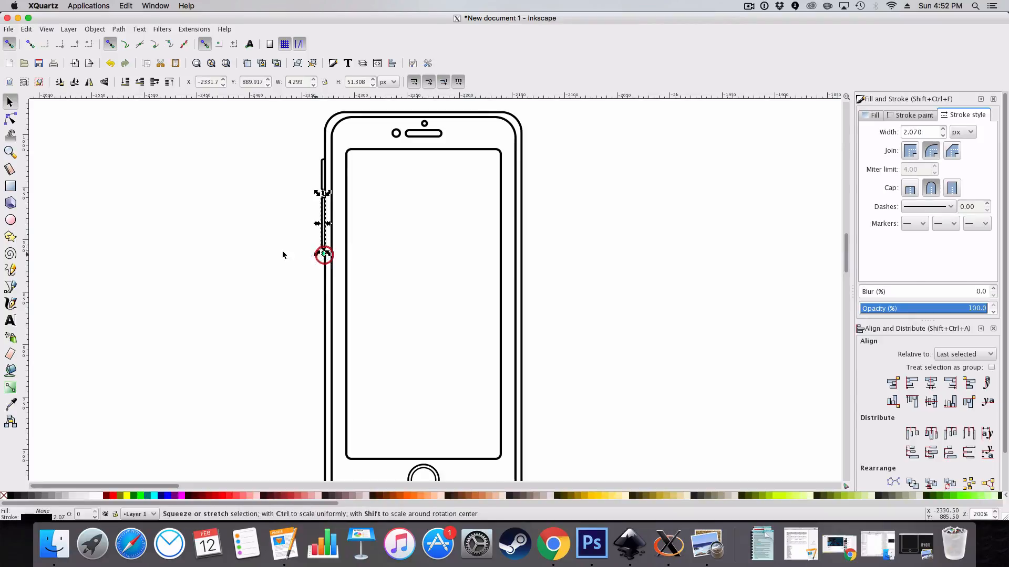
click(265, 251)
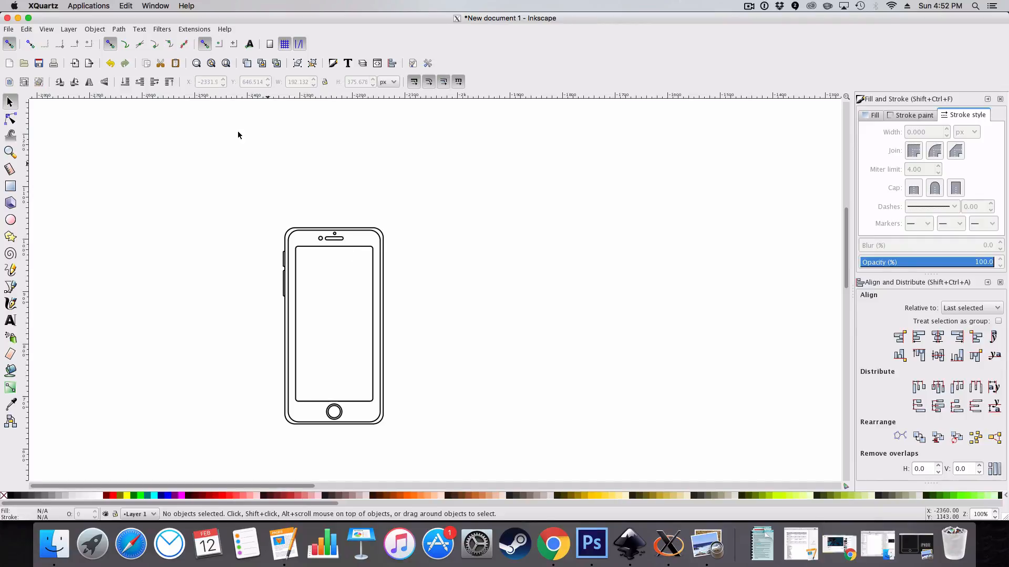
Select the grouped phone wireframe, reposition it up and right, then deselect on empty canvas.
click(333, 325)
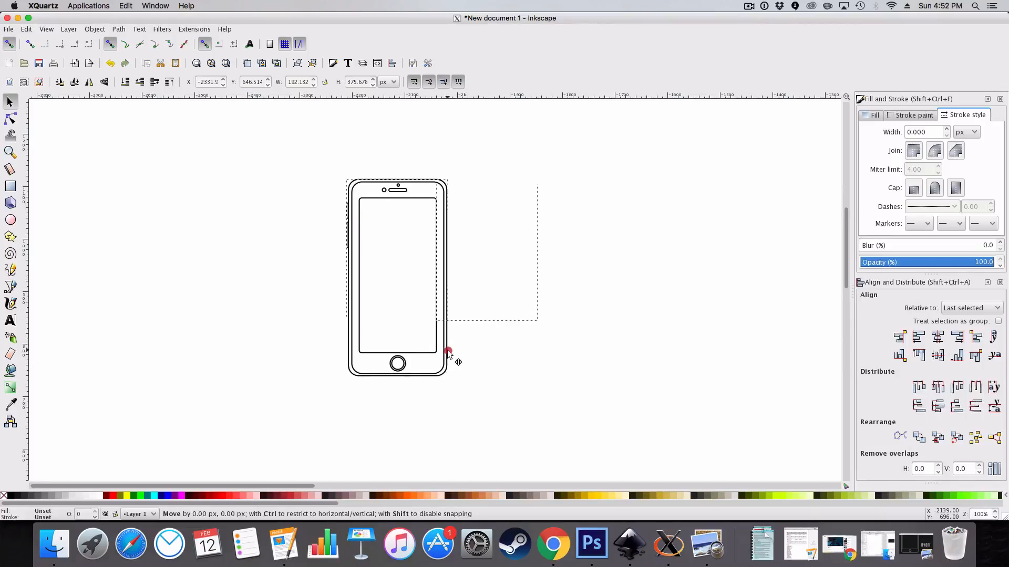
click(484, 277)
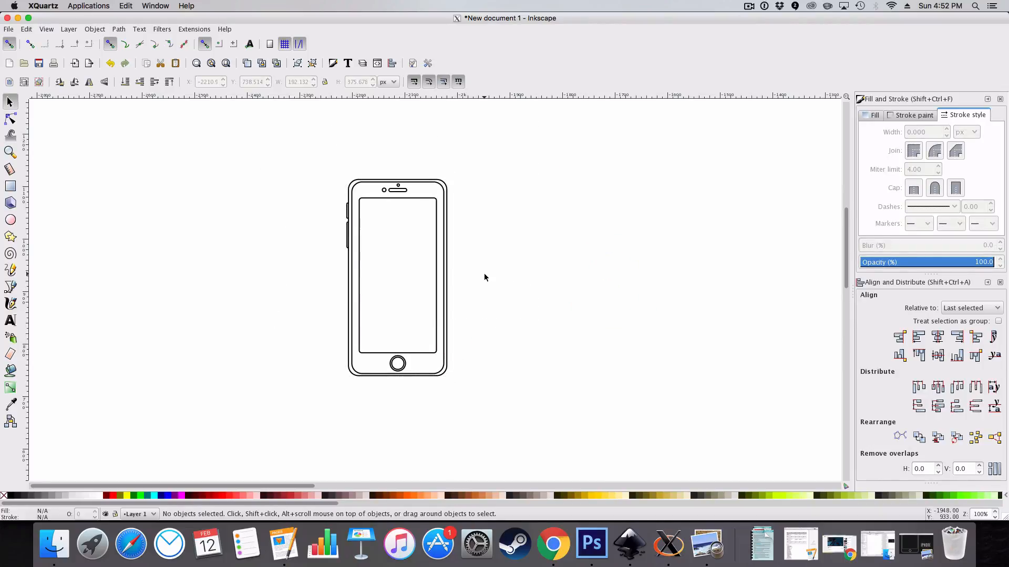